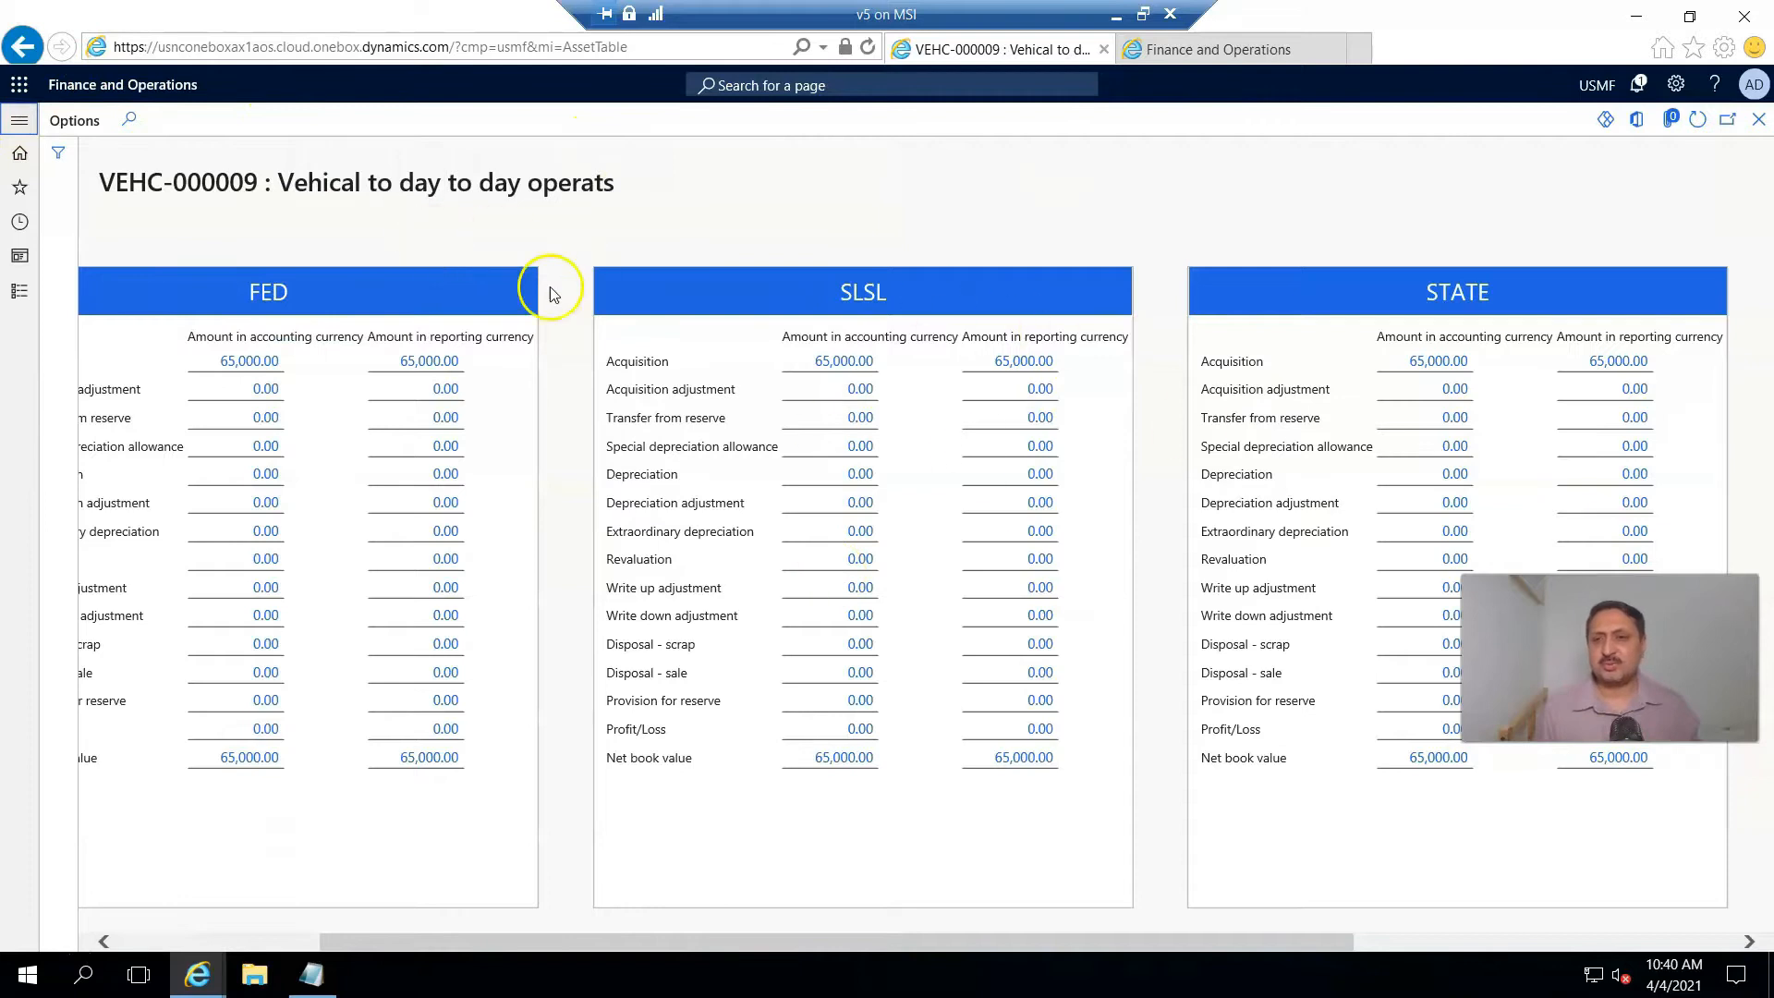
# - Create fixed asset journal batch 00636 from the Fixed assets journal page and pick its journal name
pyautogui.doubleClick(124, 183)
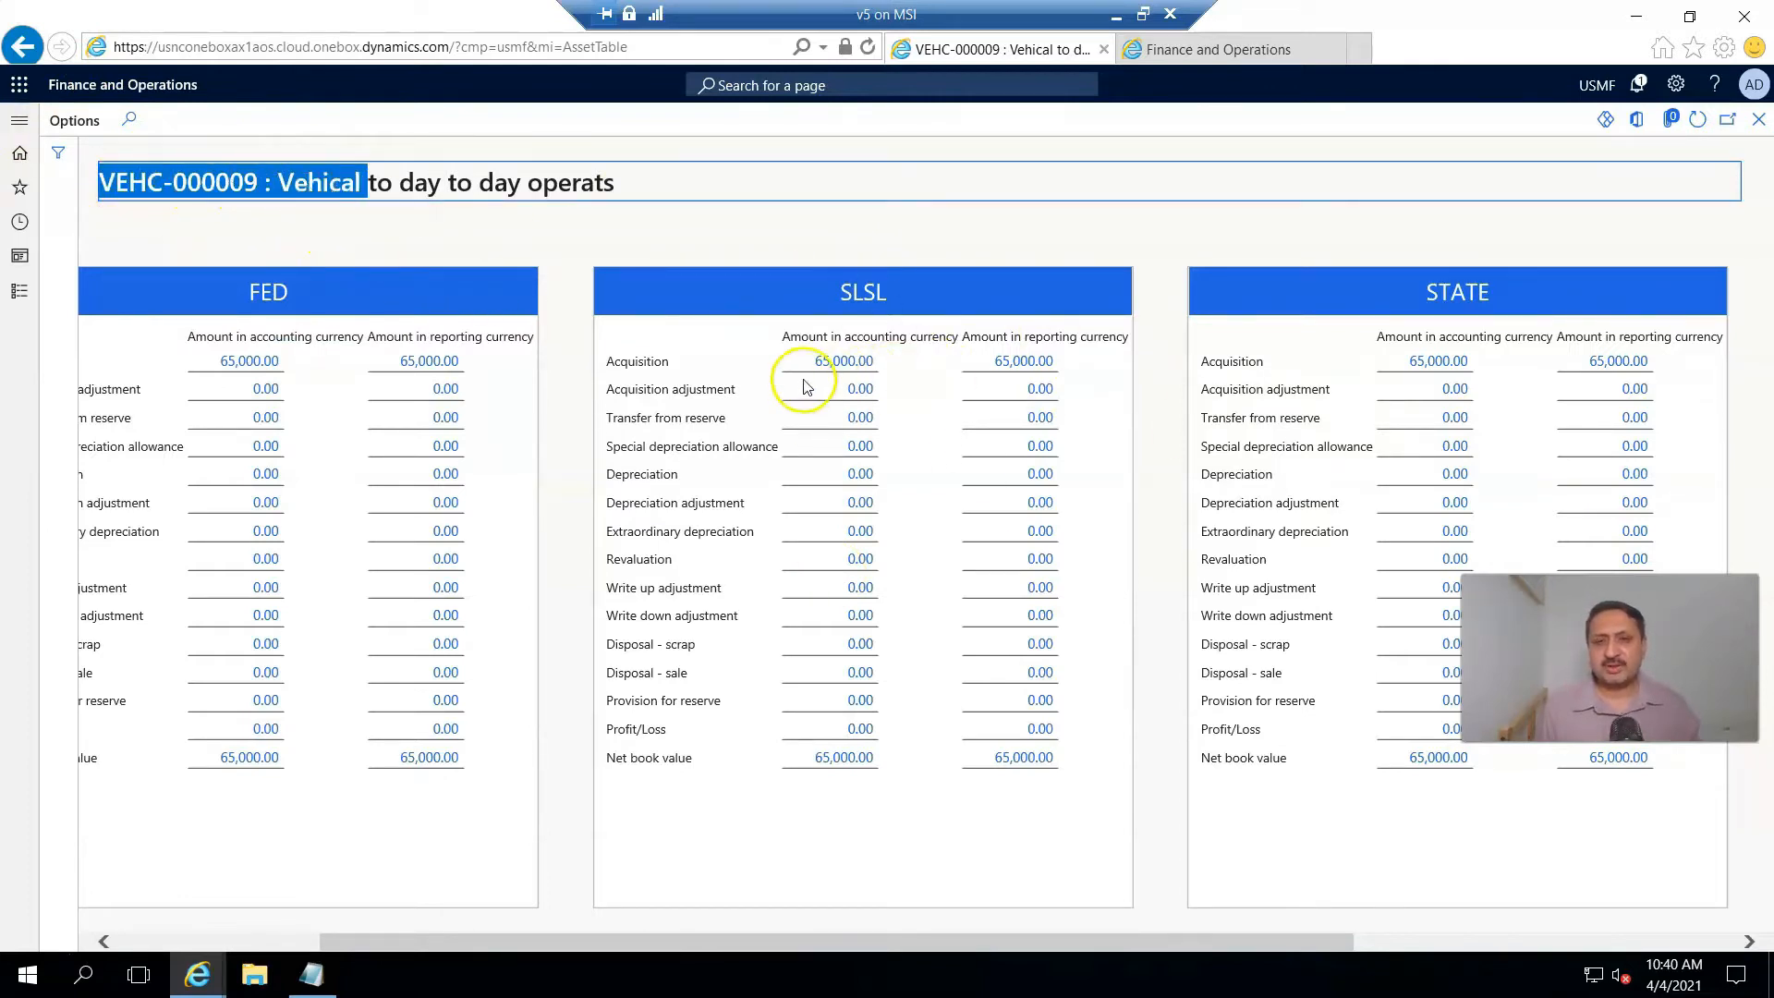
pyautogui.moveTo(894, 373)
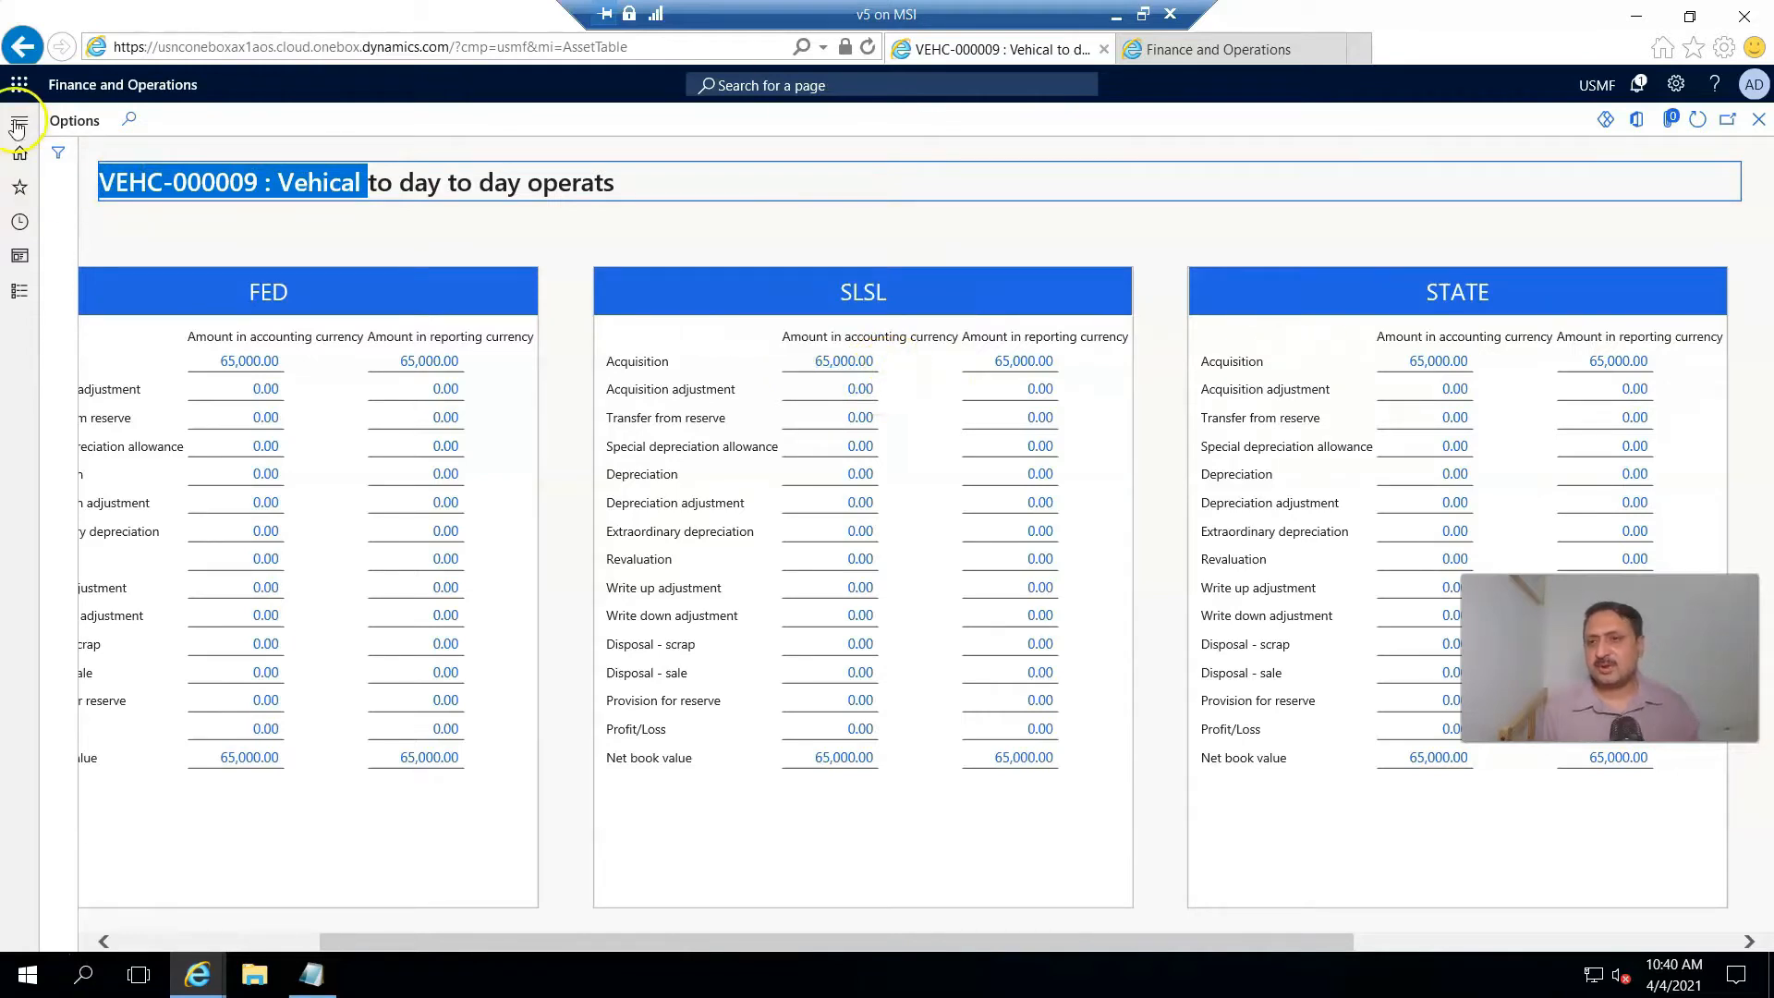
pyautogui.click(19, 122)
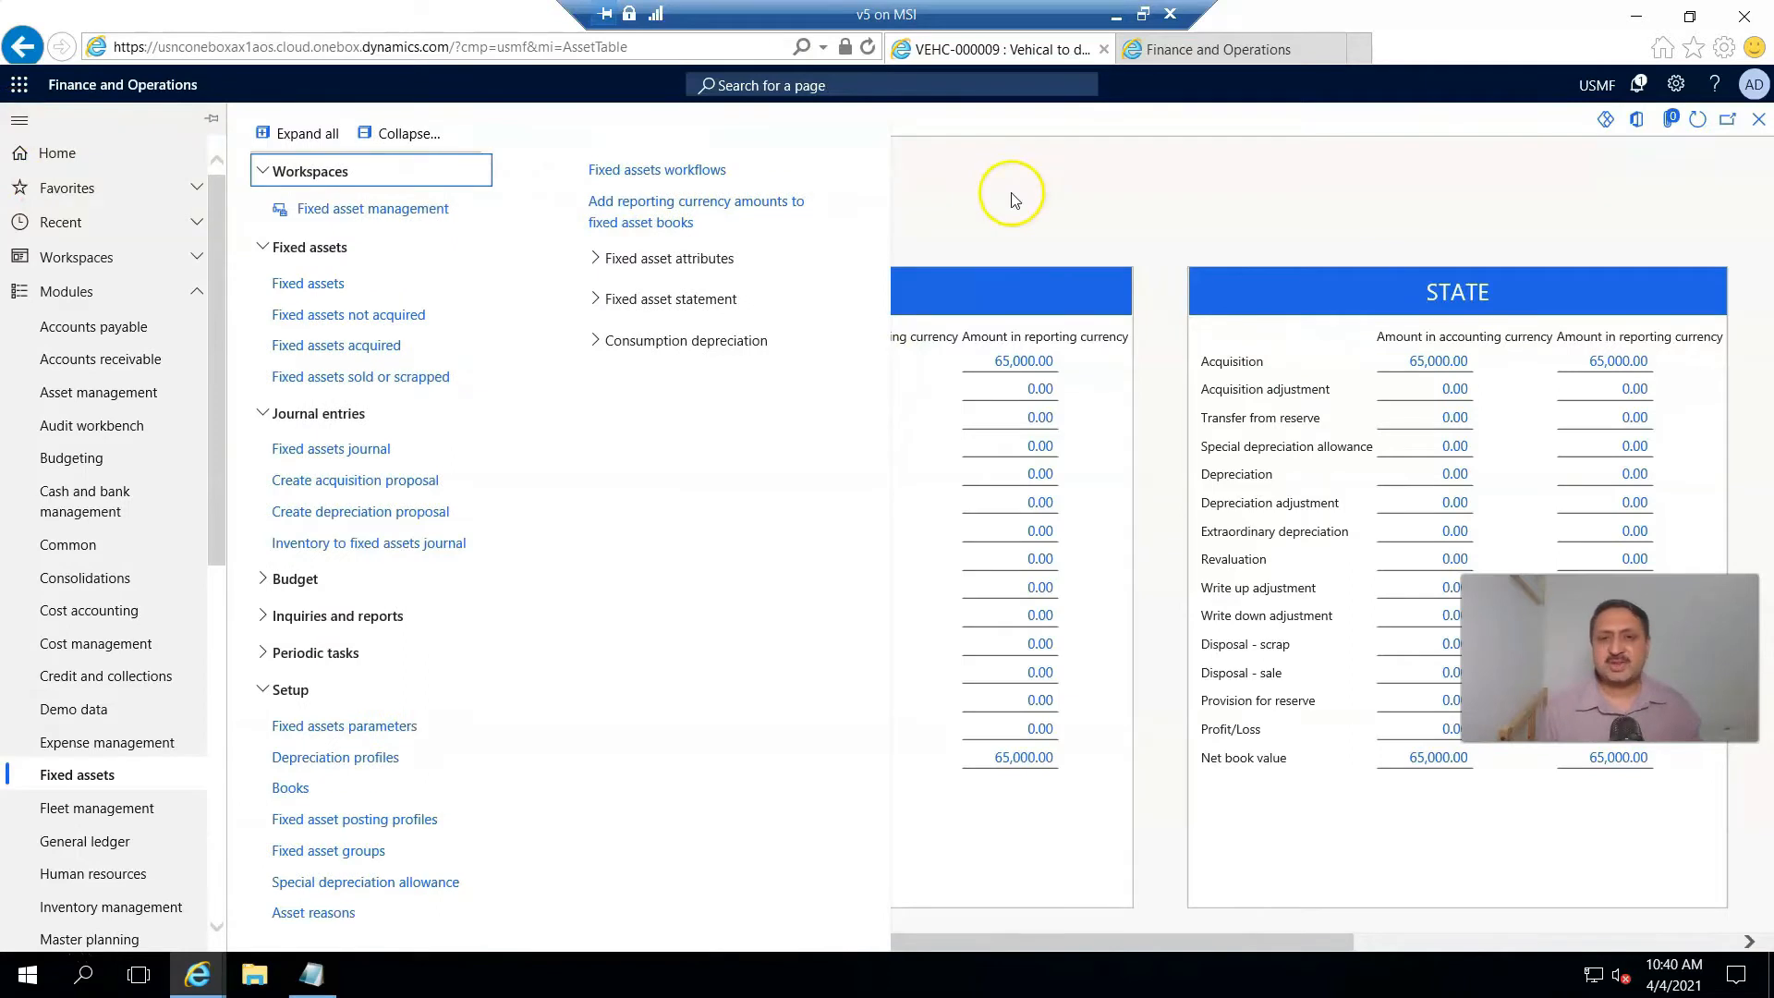
pyautogui.moveTo(426, 375)
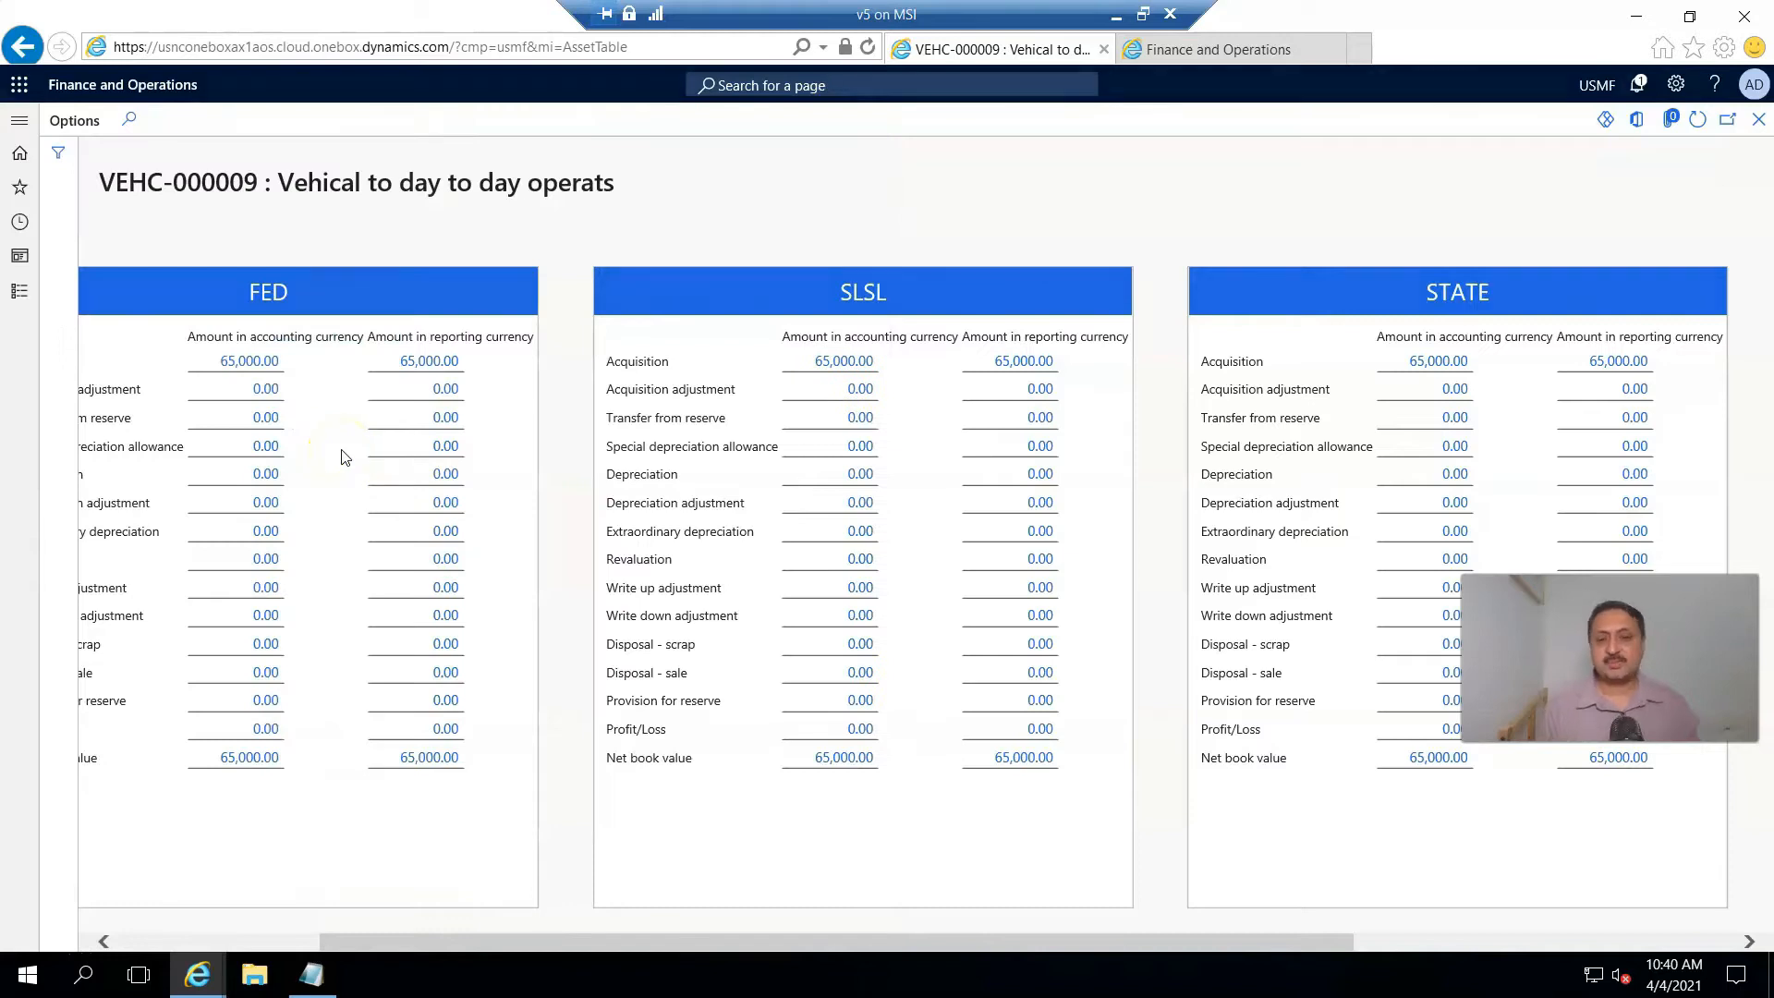
pyautogui.click(22, 46)
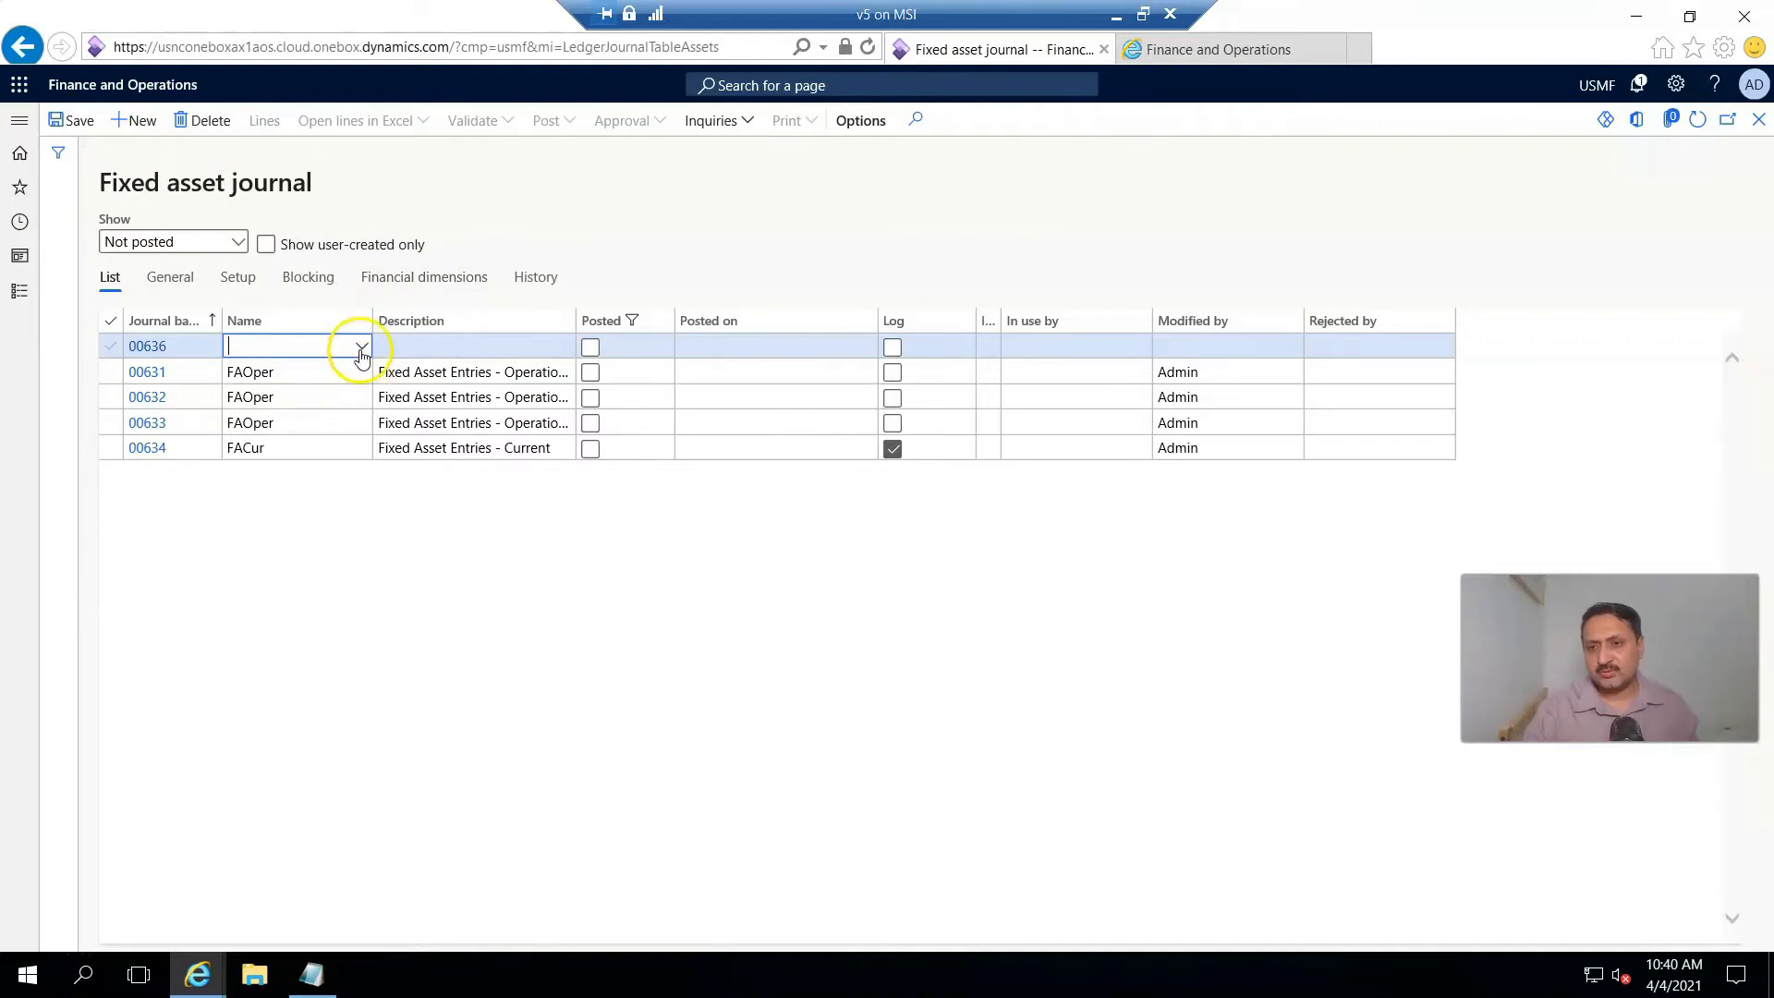
pyautogui.click(361, 345)
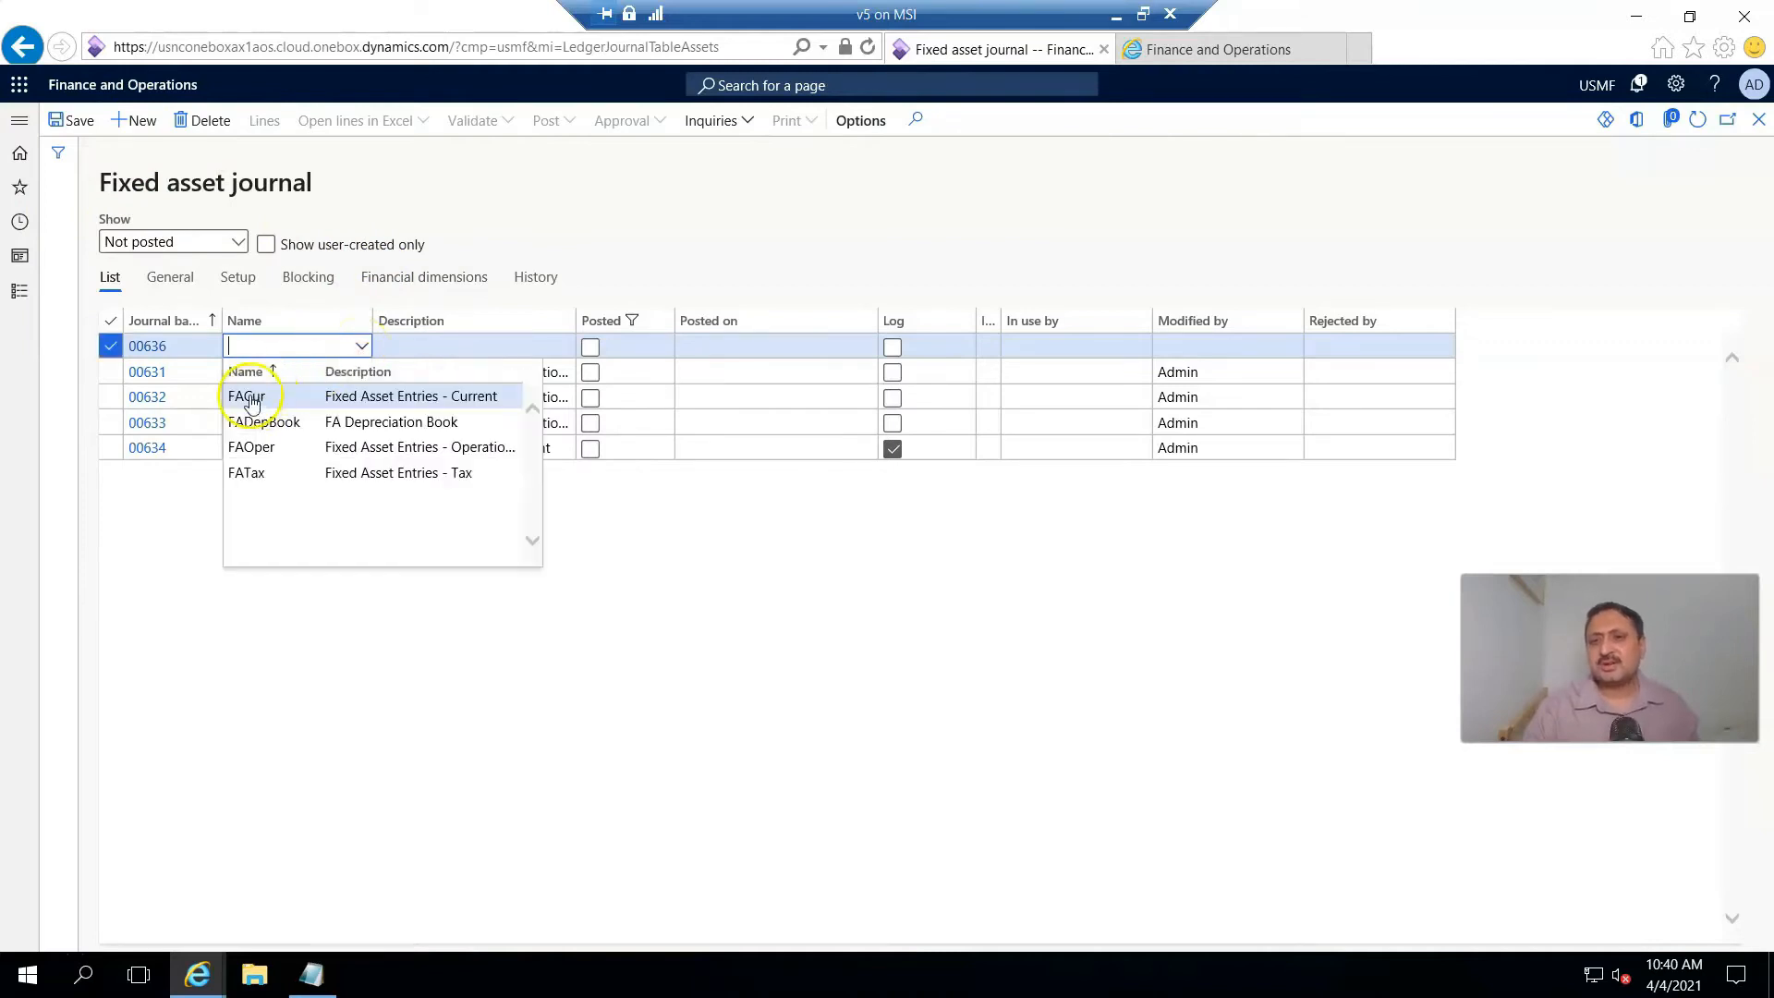
pyautogui.moveTo(576, 713)
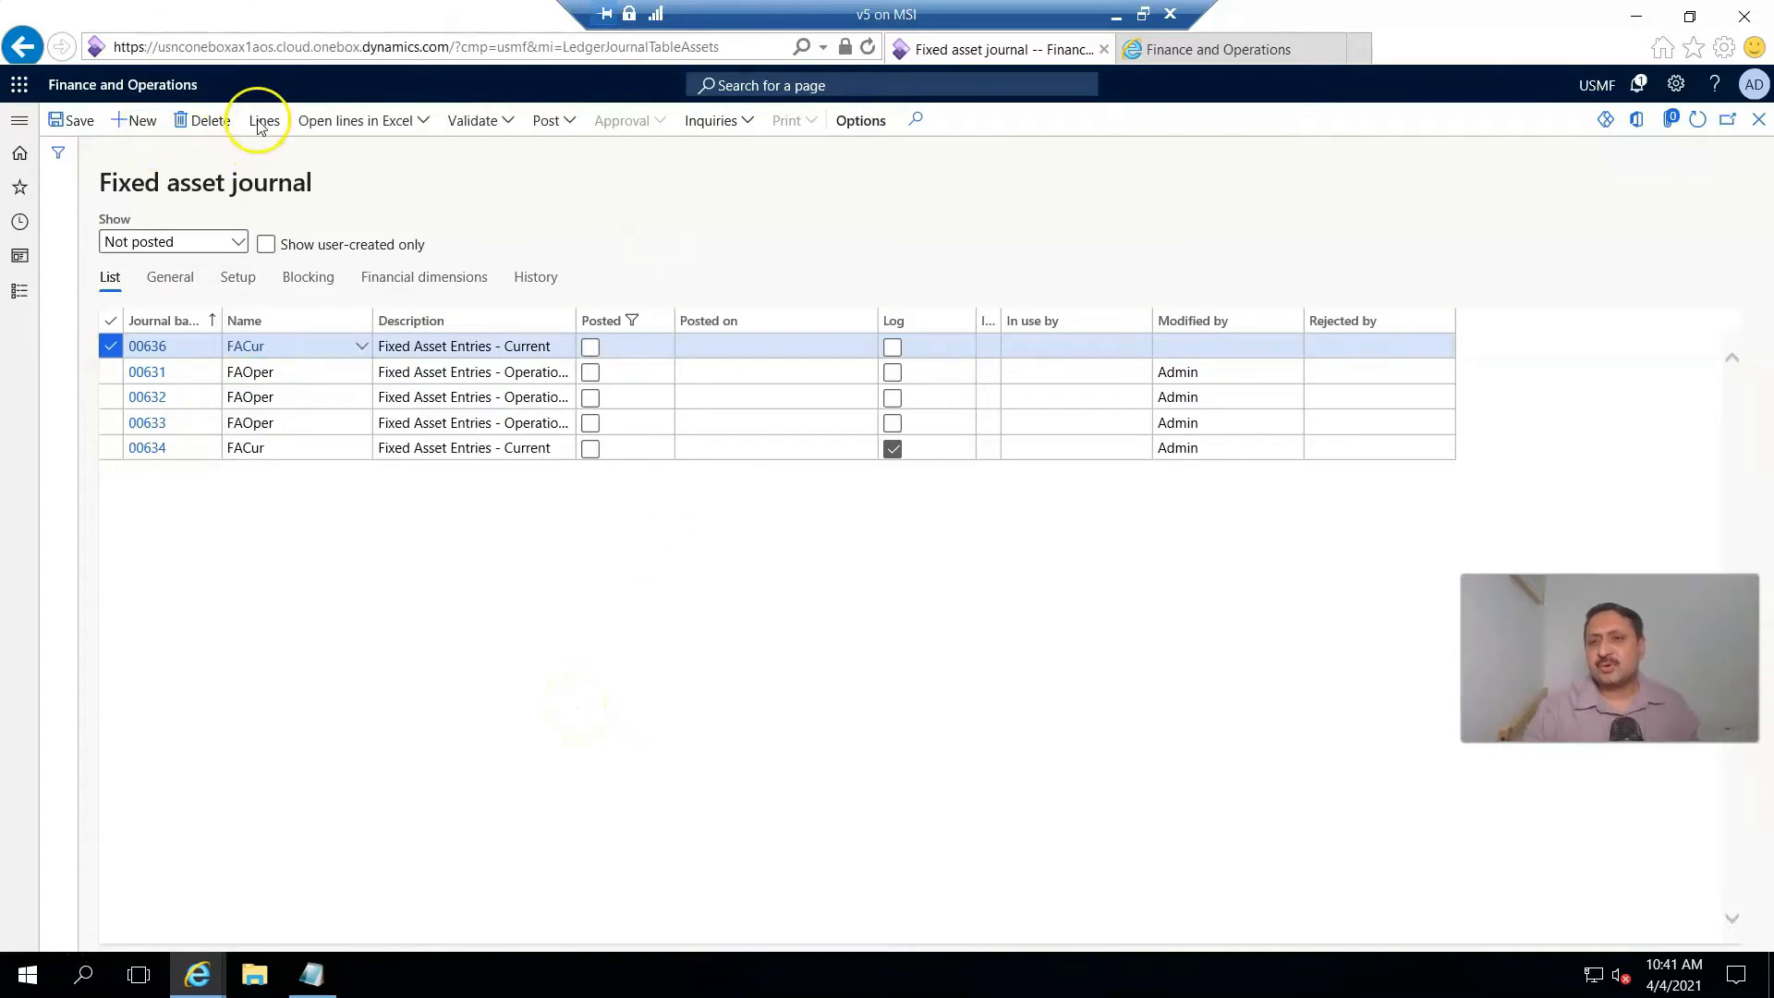
pyautogui.moveTo(676, 250)
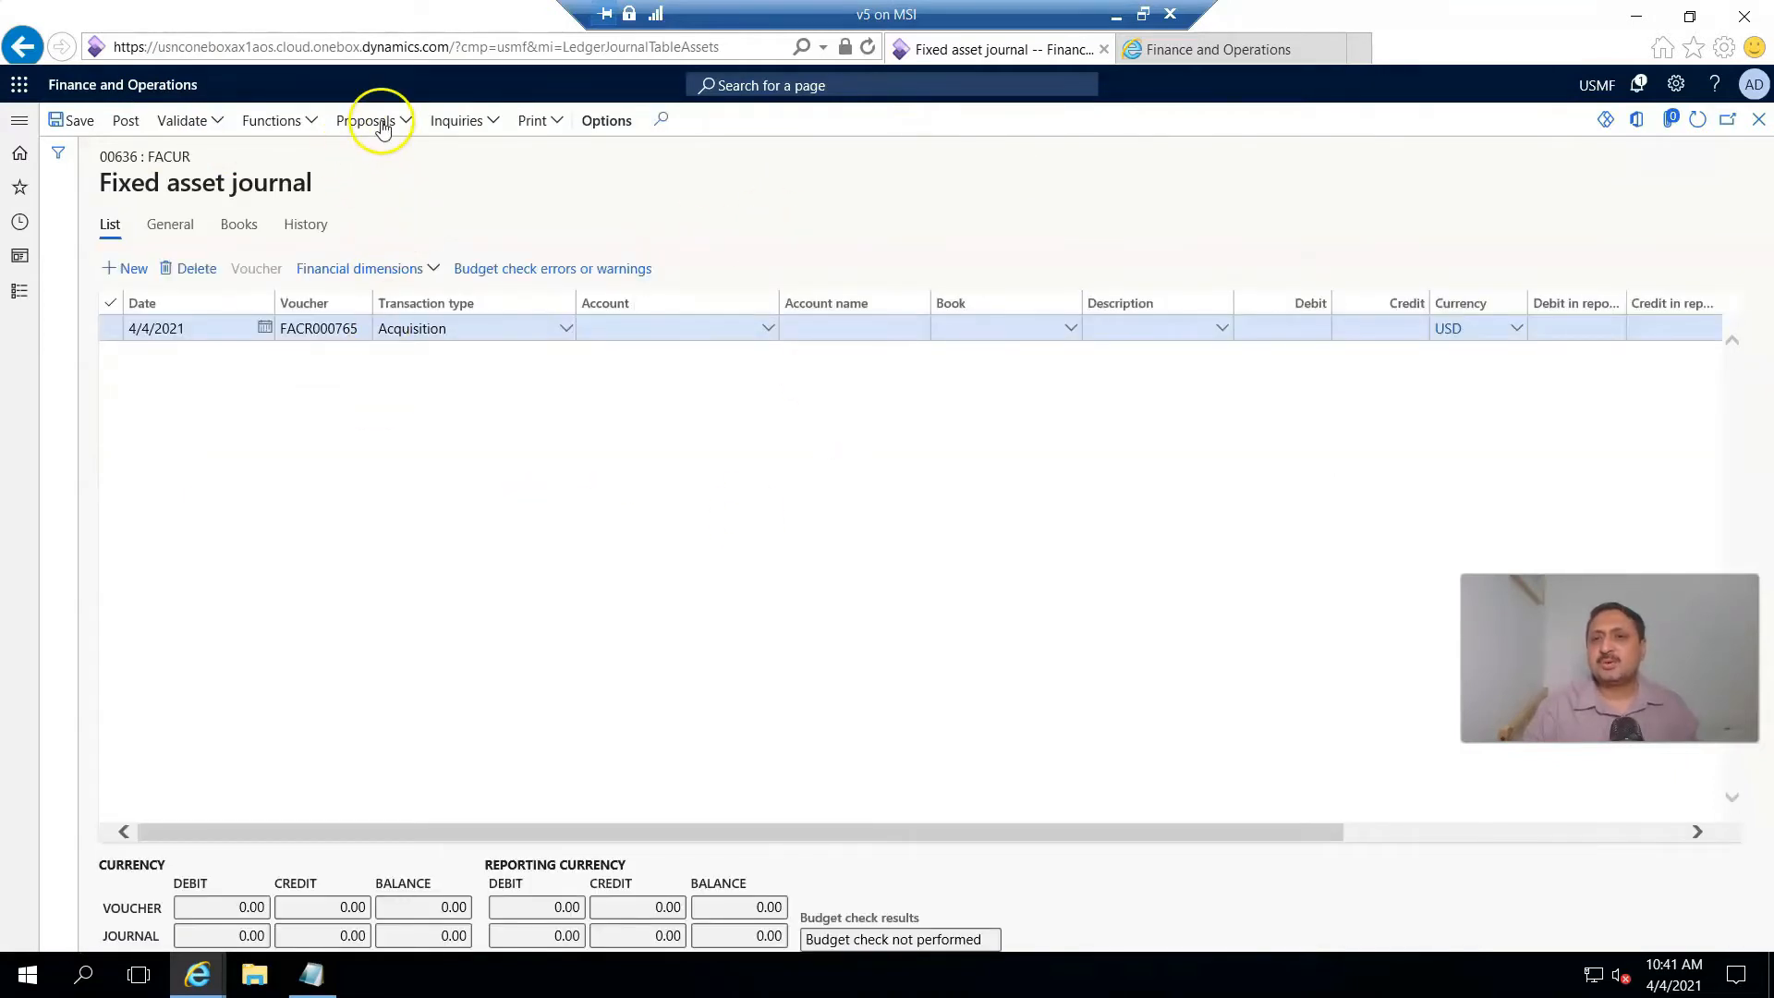
# - Start a depreciation proposal on journal FACur with To date 8/1/2020 and show its record filter
pyautogui.click(371, 120)
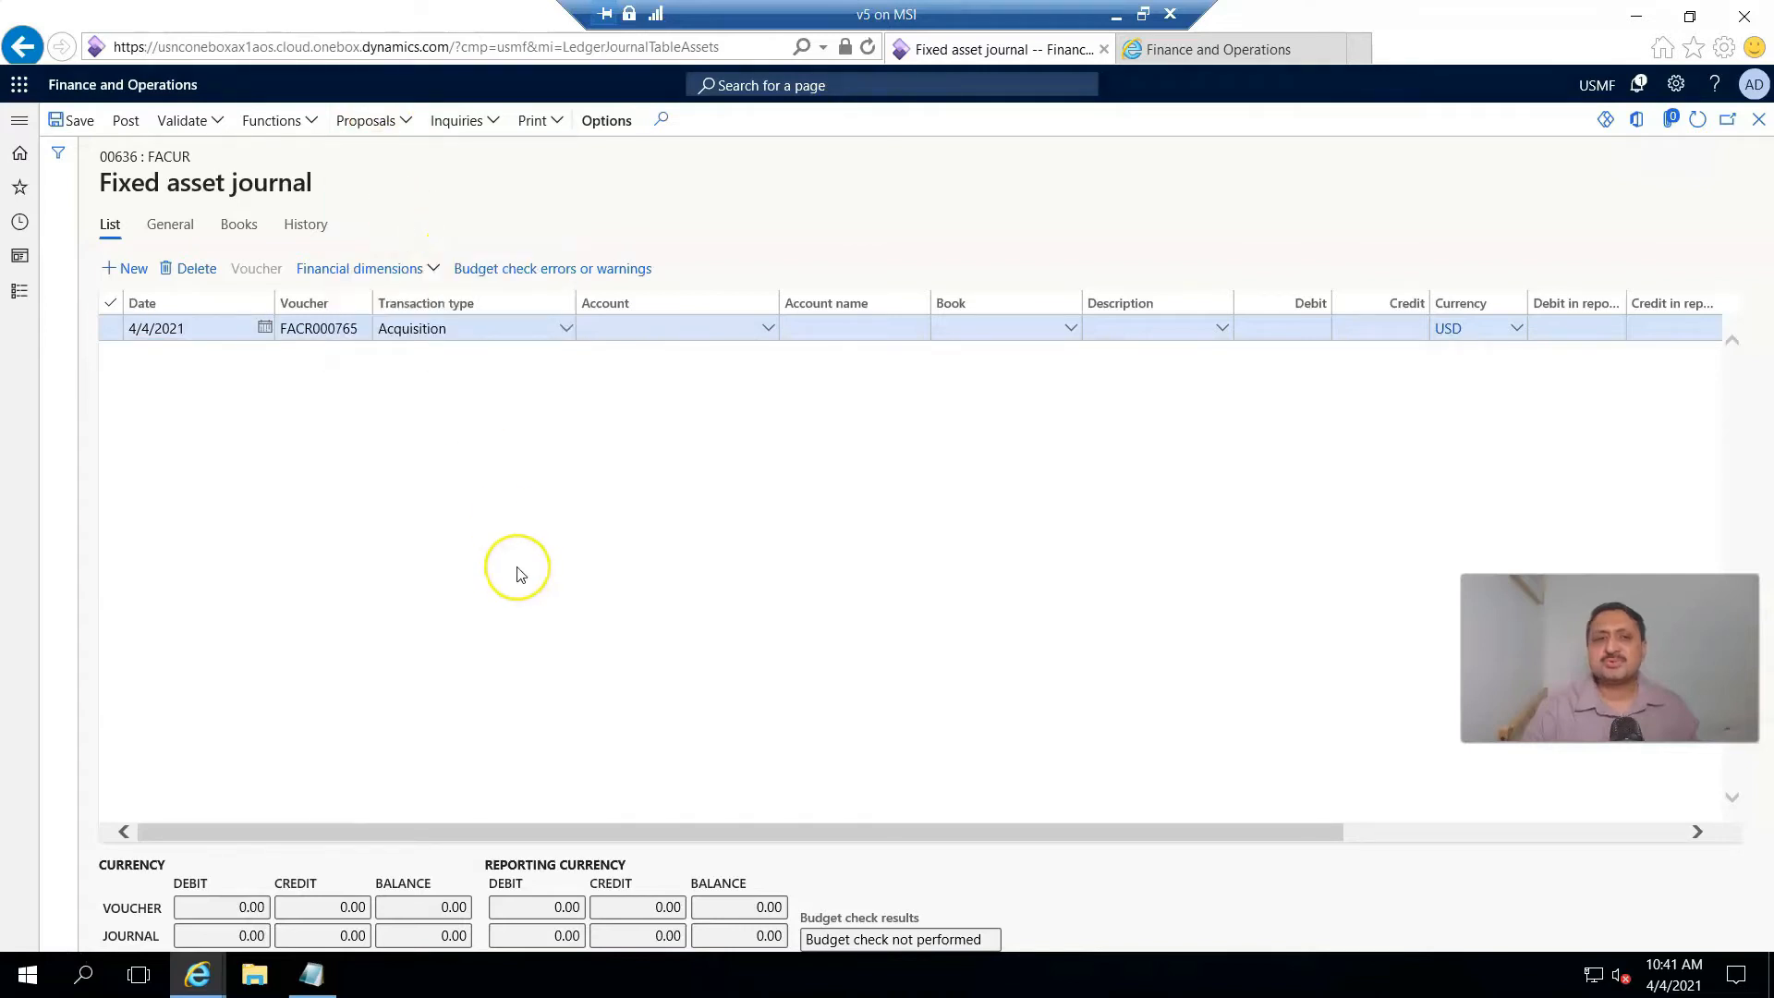
pyautogui.click(365, 120)
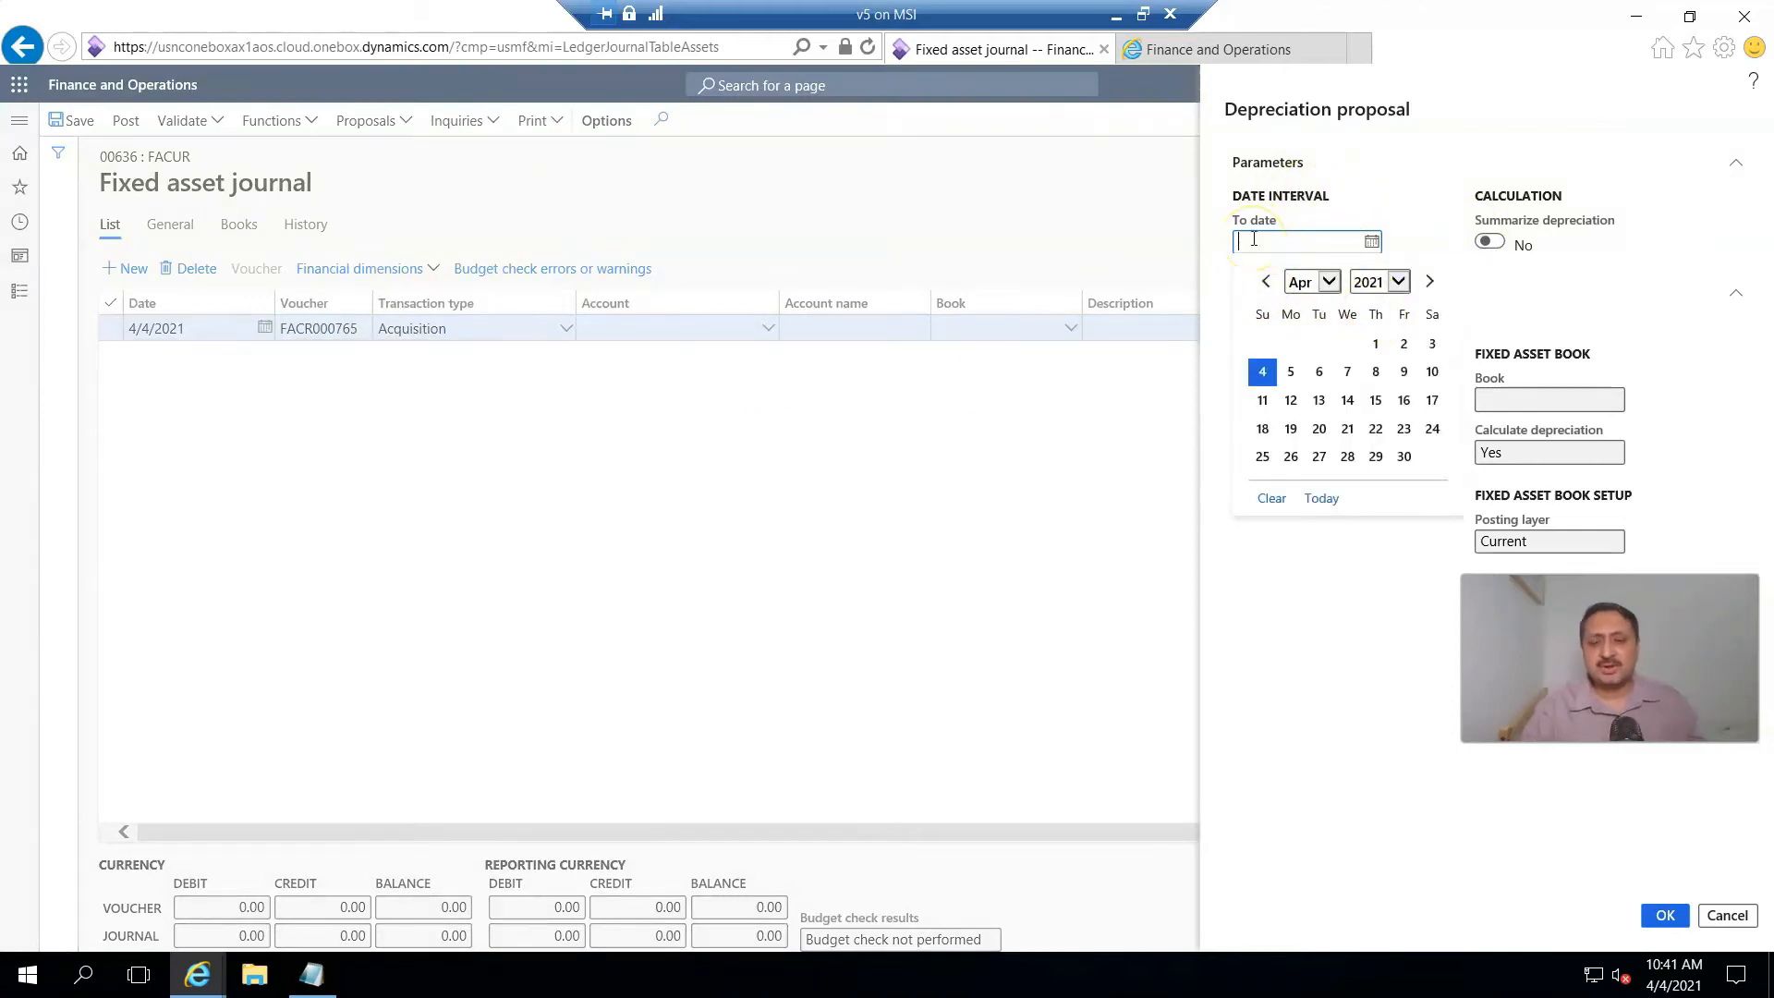
pyautogui.write('8/1/2020')
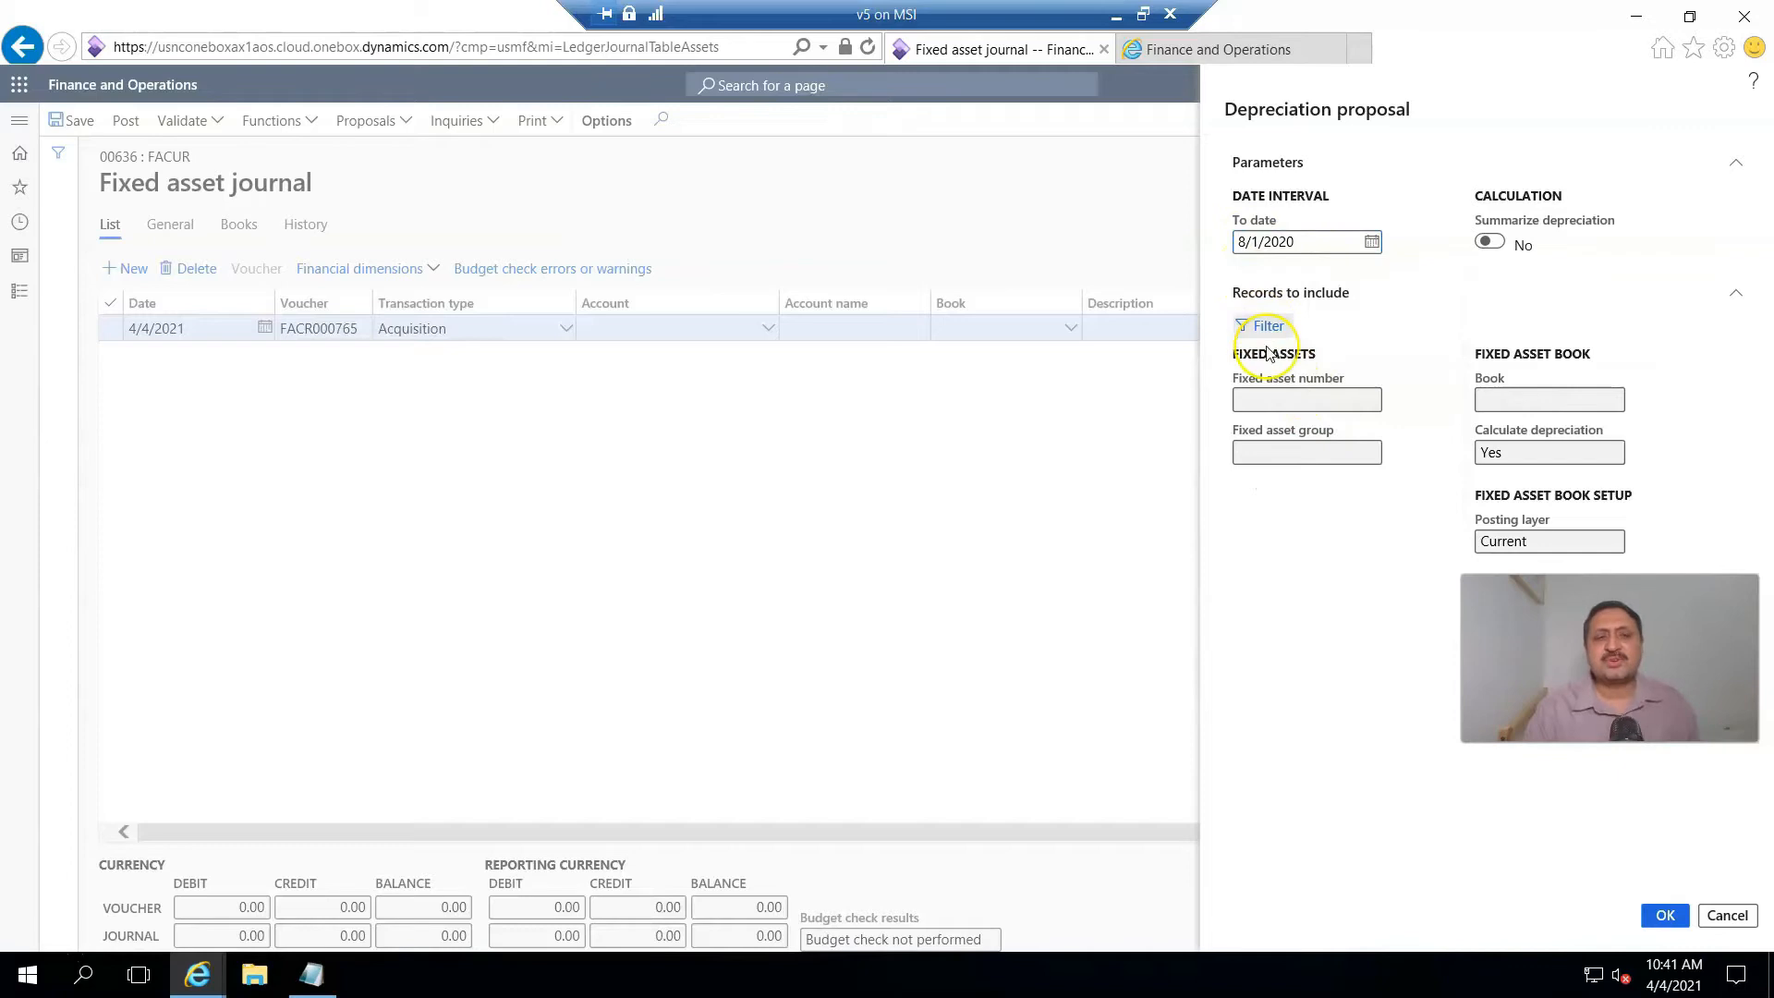
pyautogui.click(1260, 325)
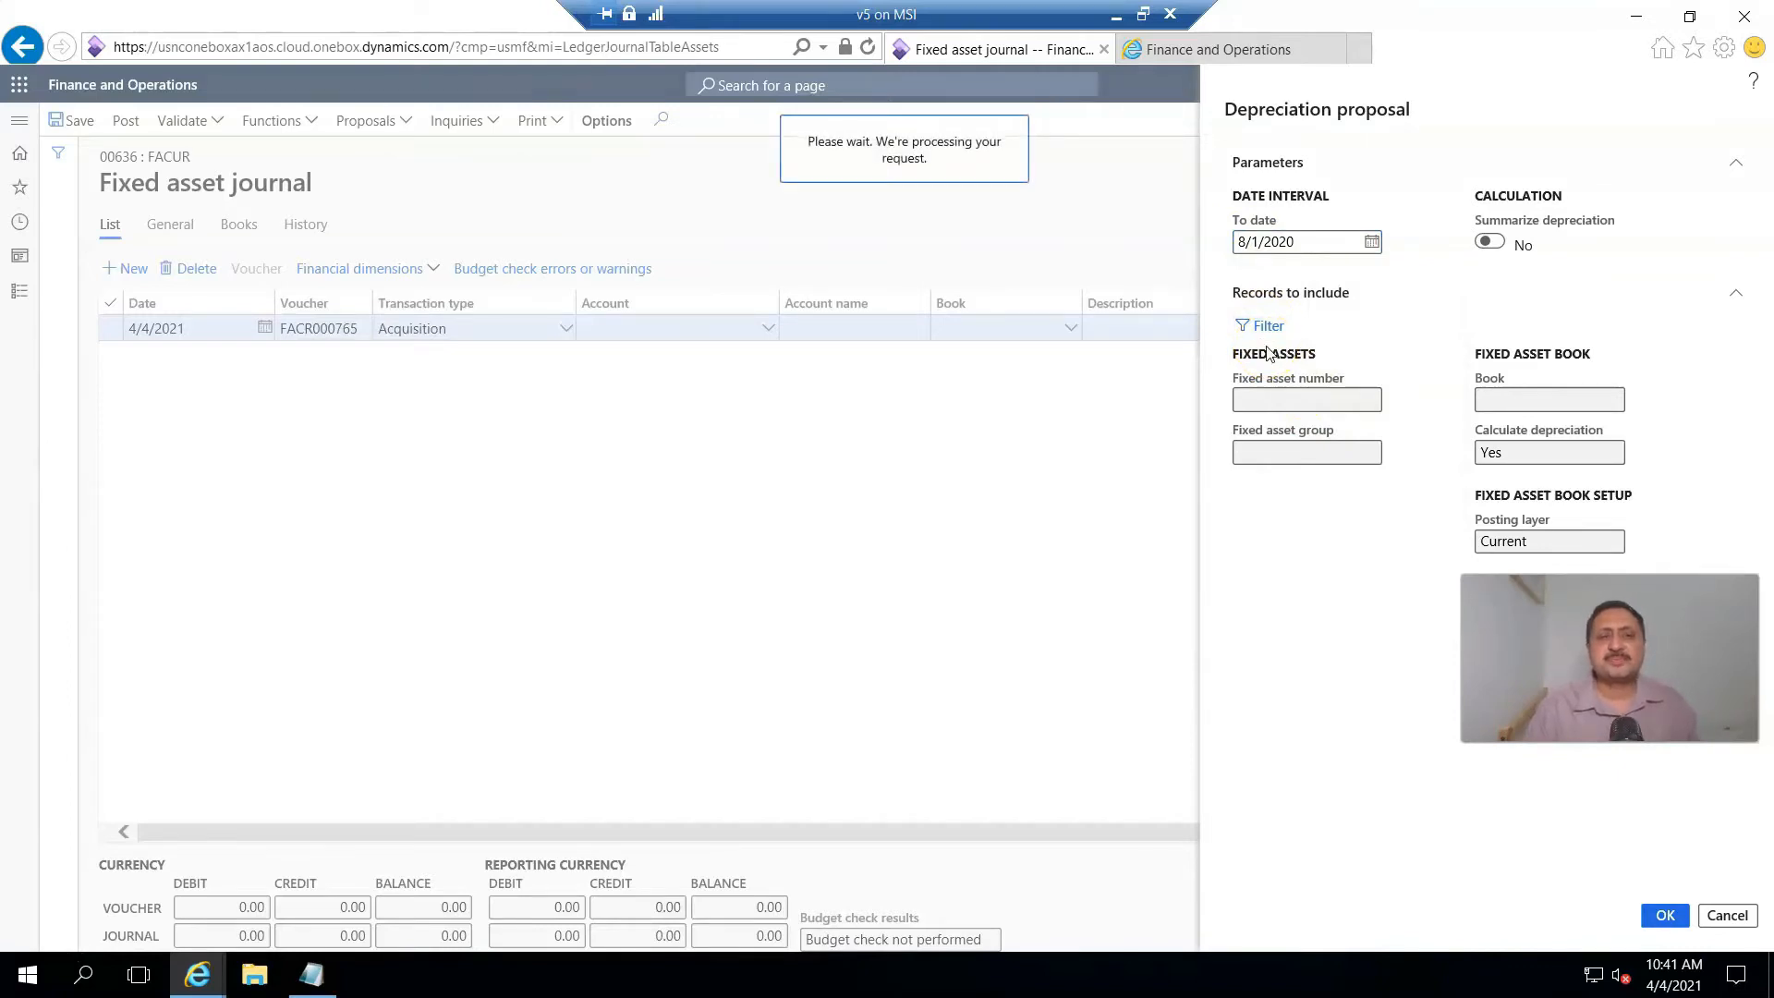
pyautogui.click(1267, 325)
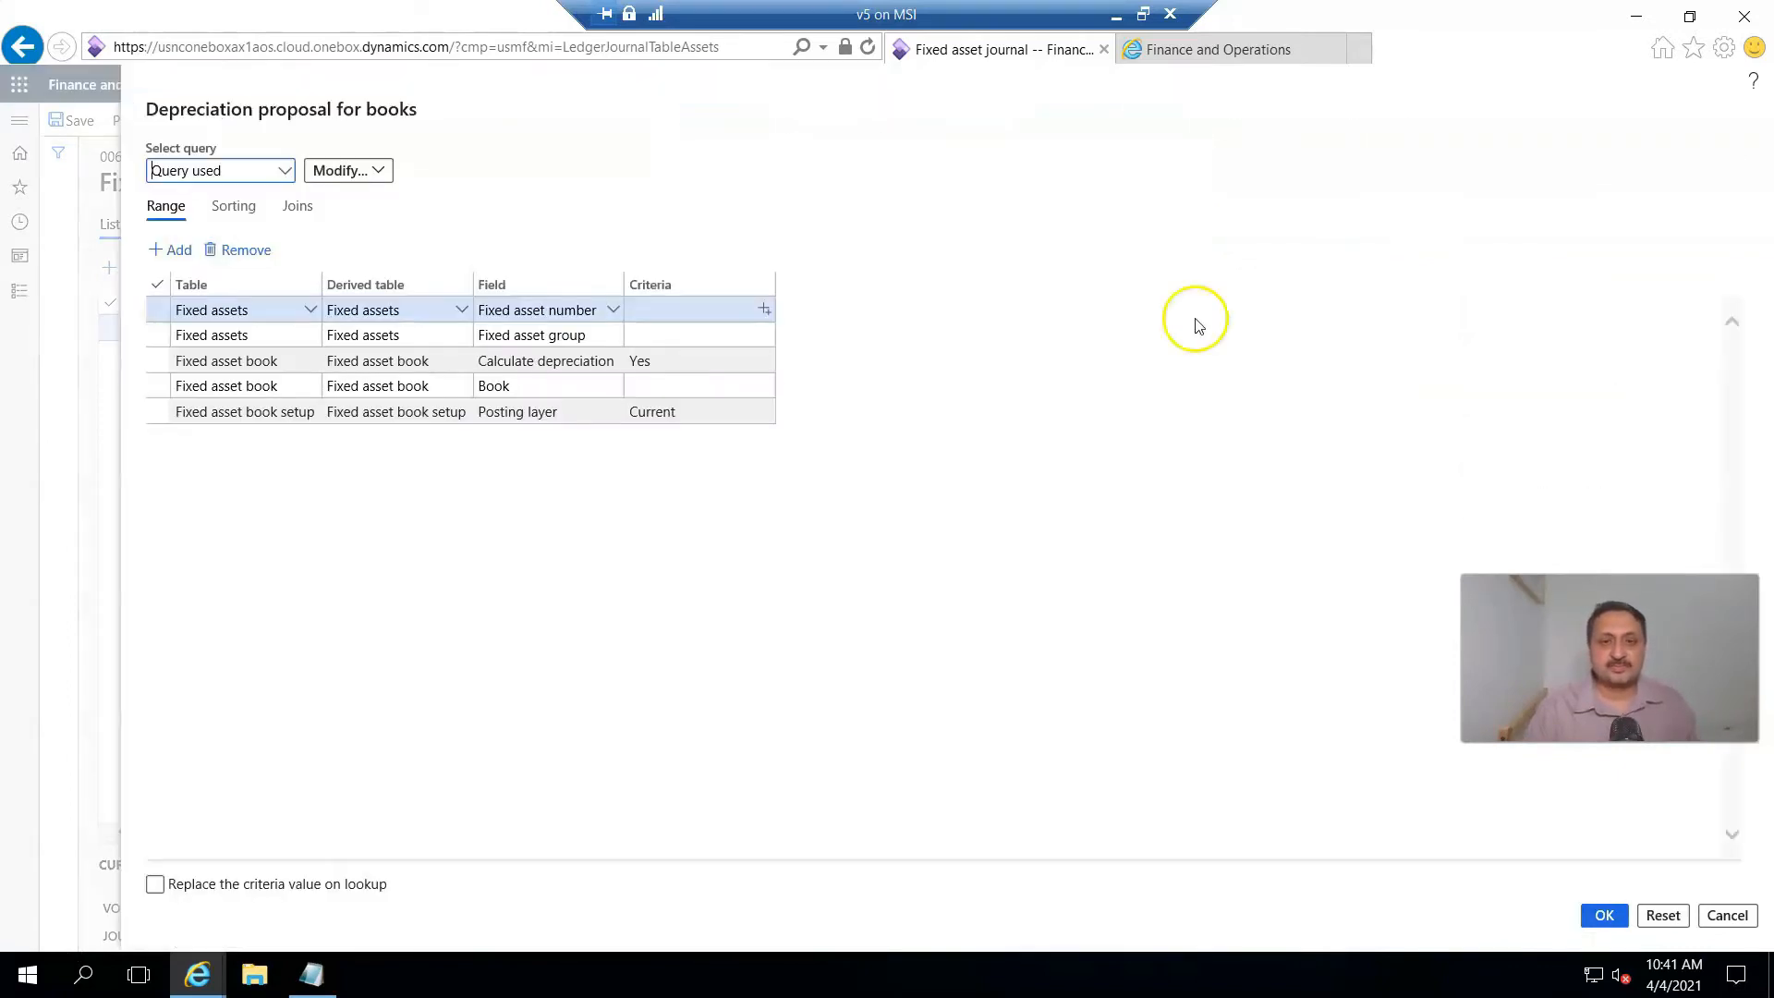
# - Set the Fixed asset number criterion to VEHC-000009 in the proposal query and confirm it
pyautogui.click(696, 309)
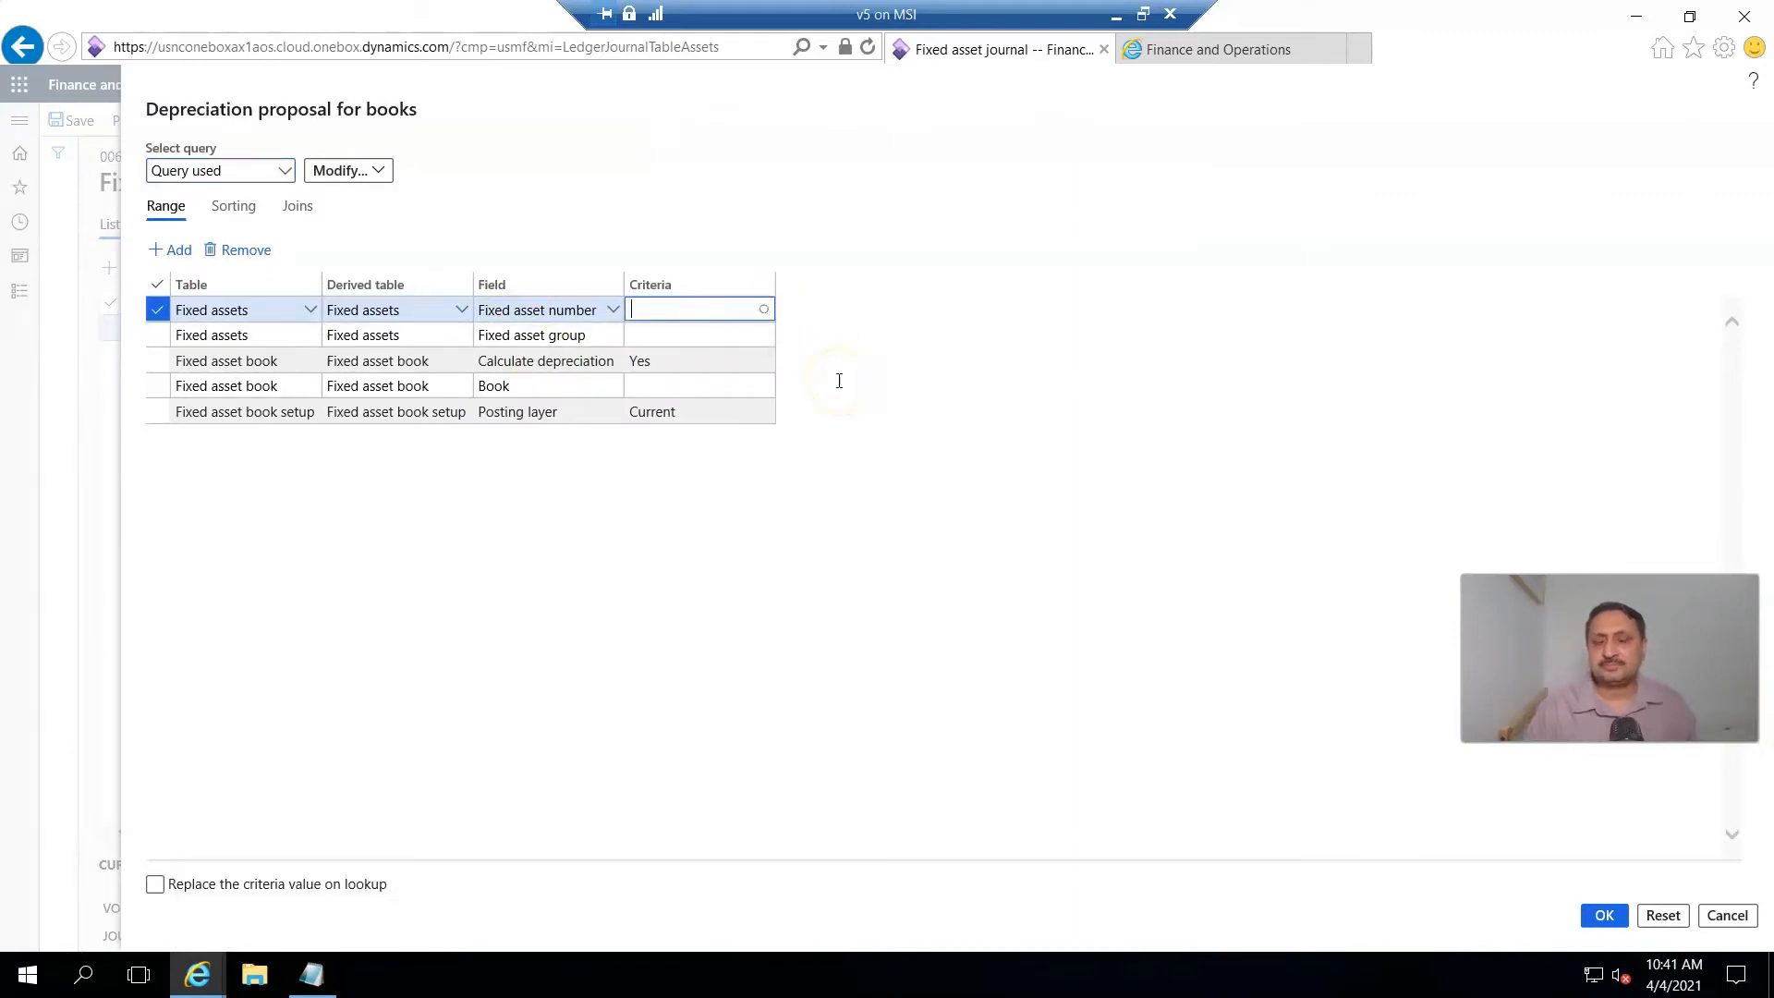
pyautogui.click(697, 308)
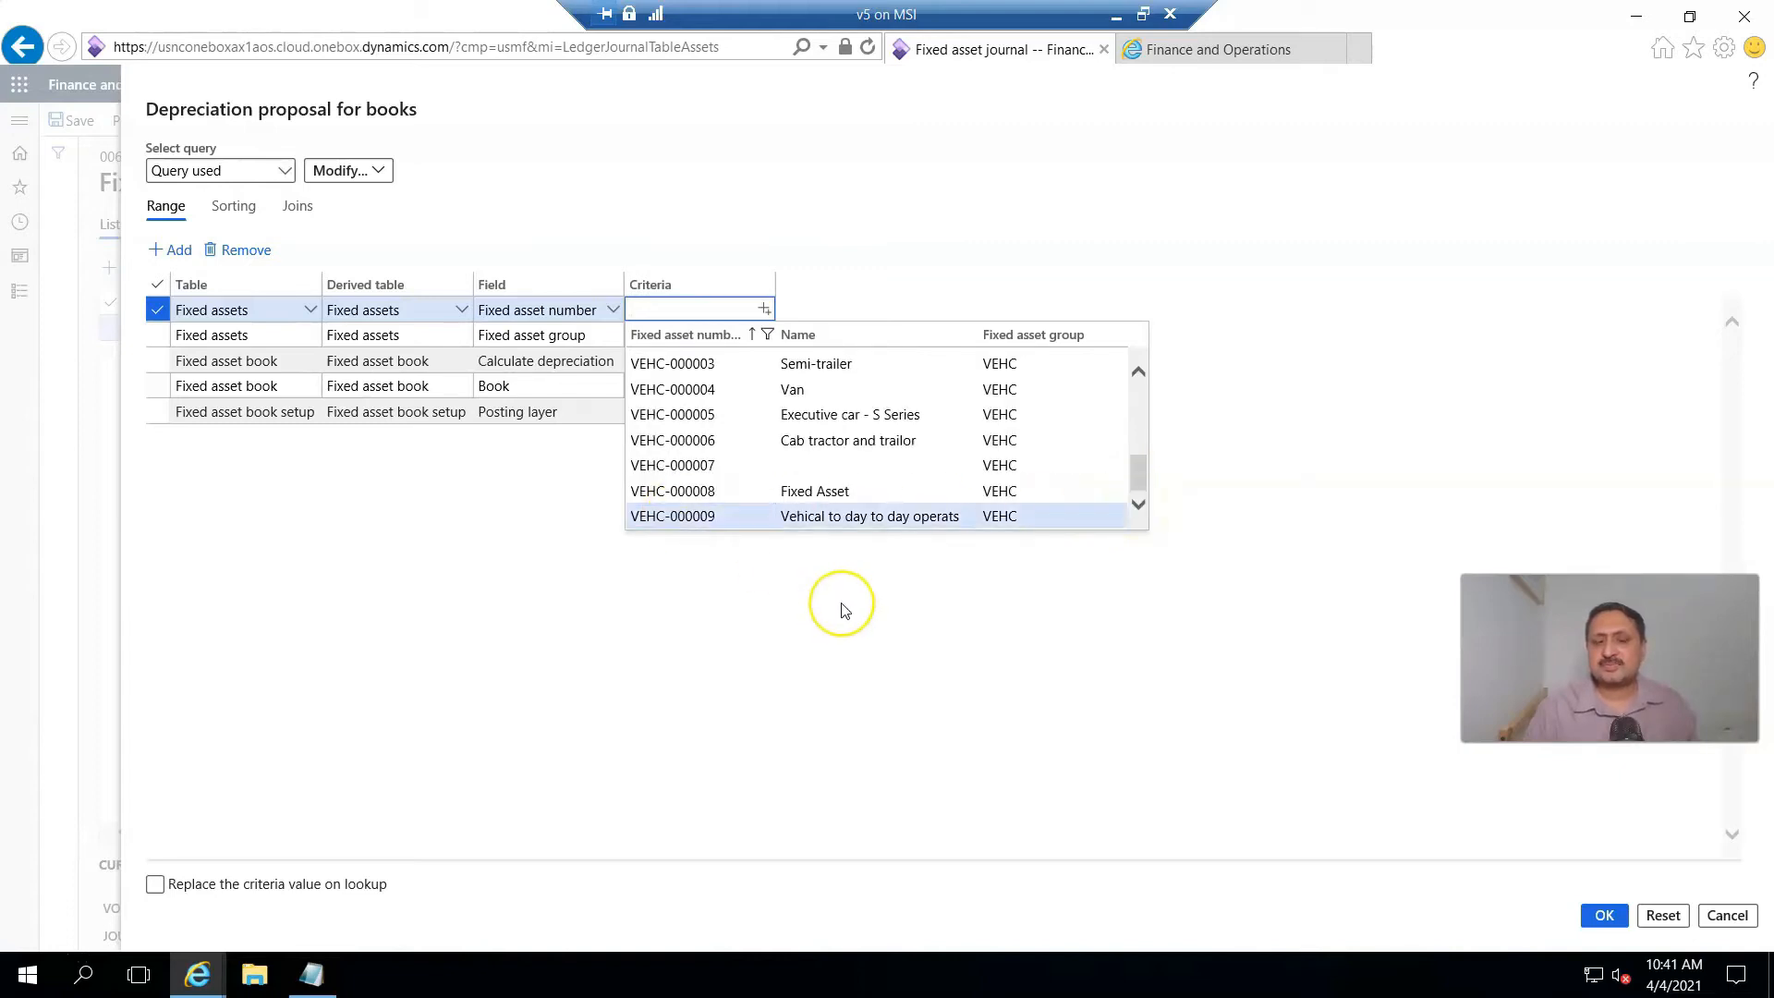
pyautogui.click(673, 515)
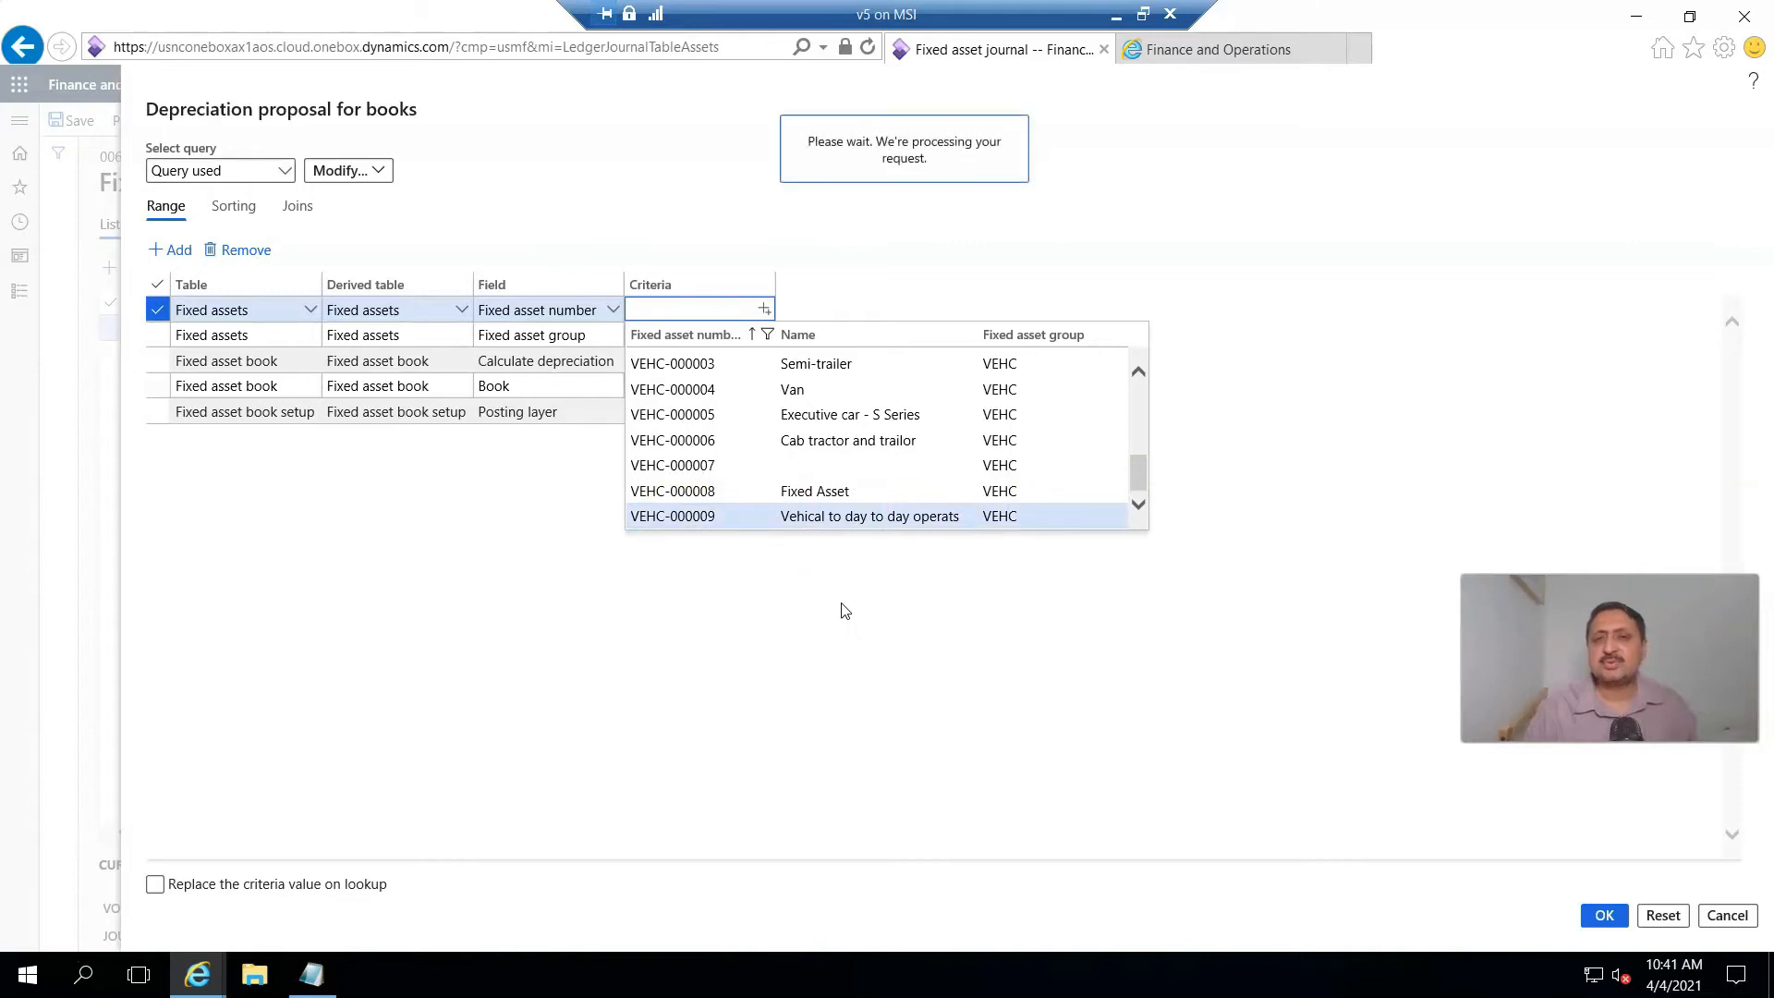
pyautogui.click(672, 516)
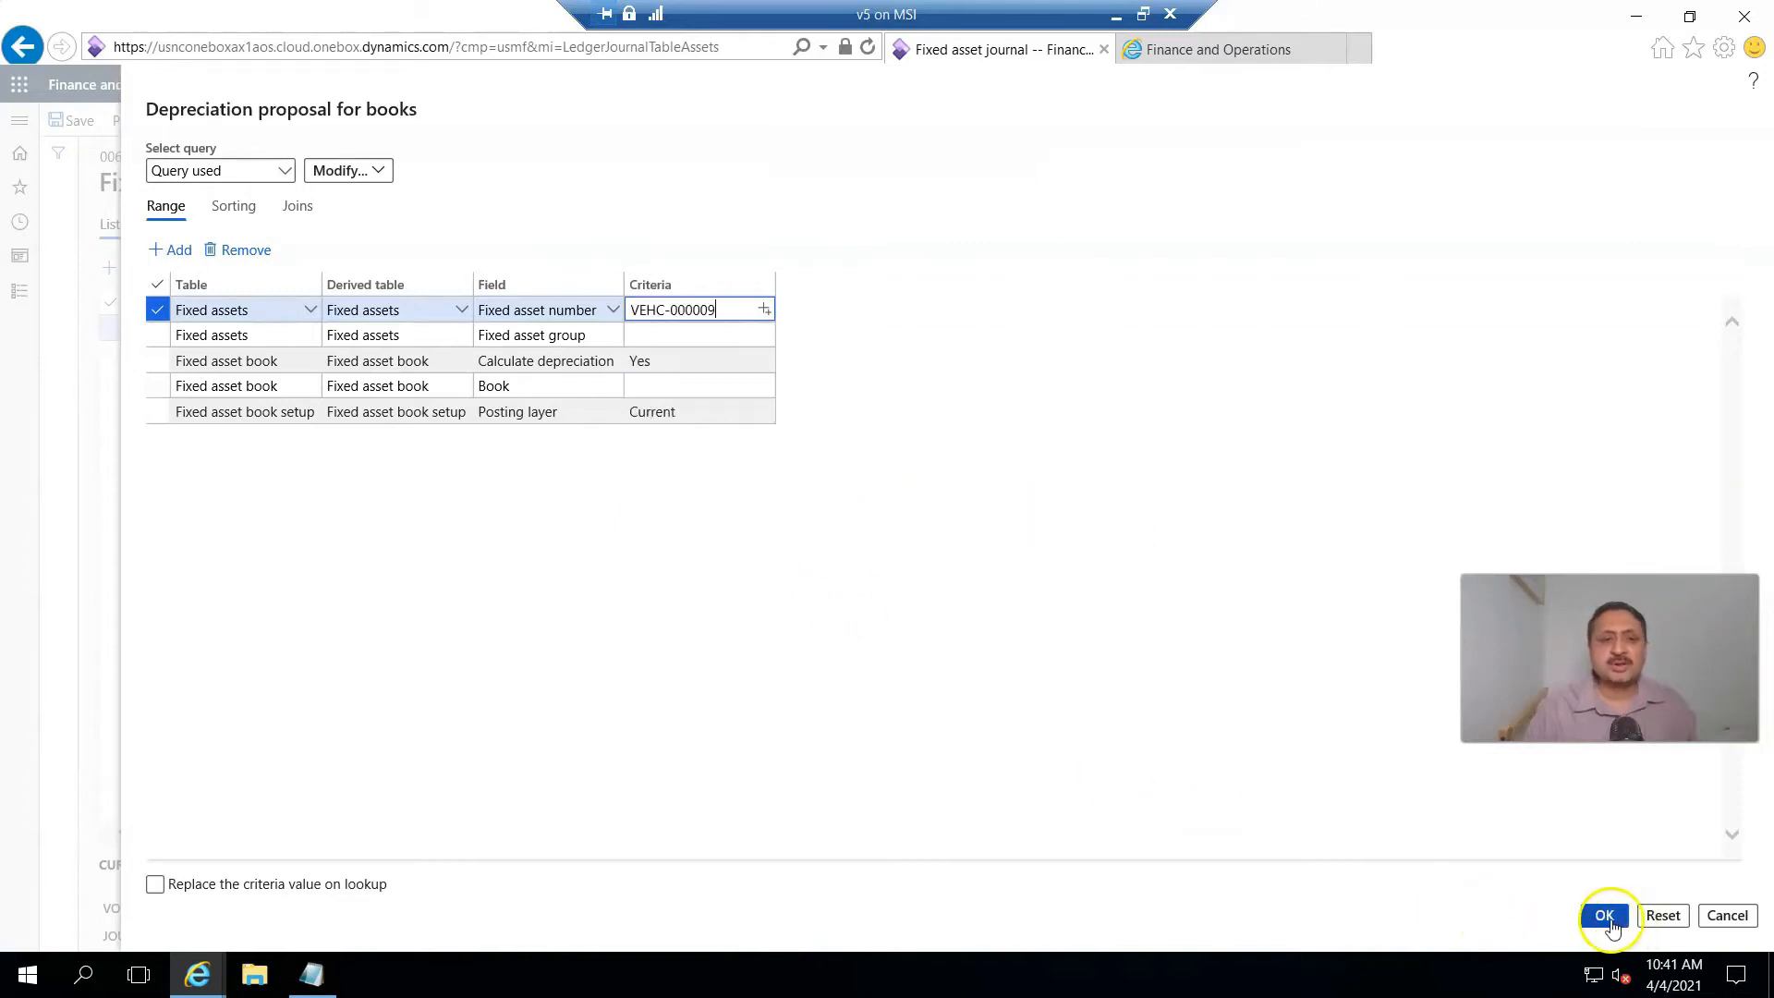
pyautogui.click(1605, 914)
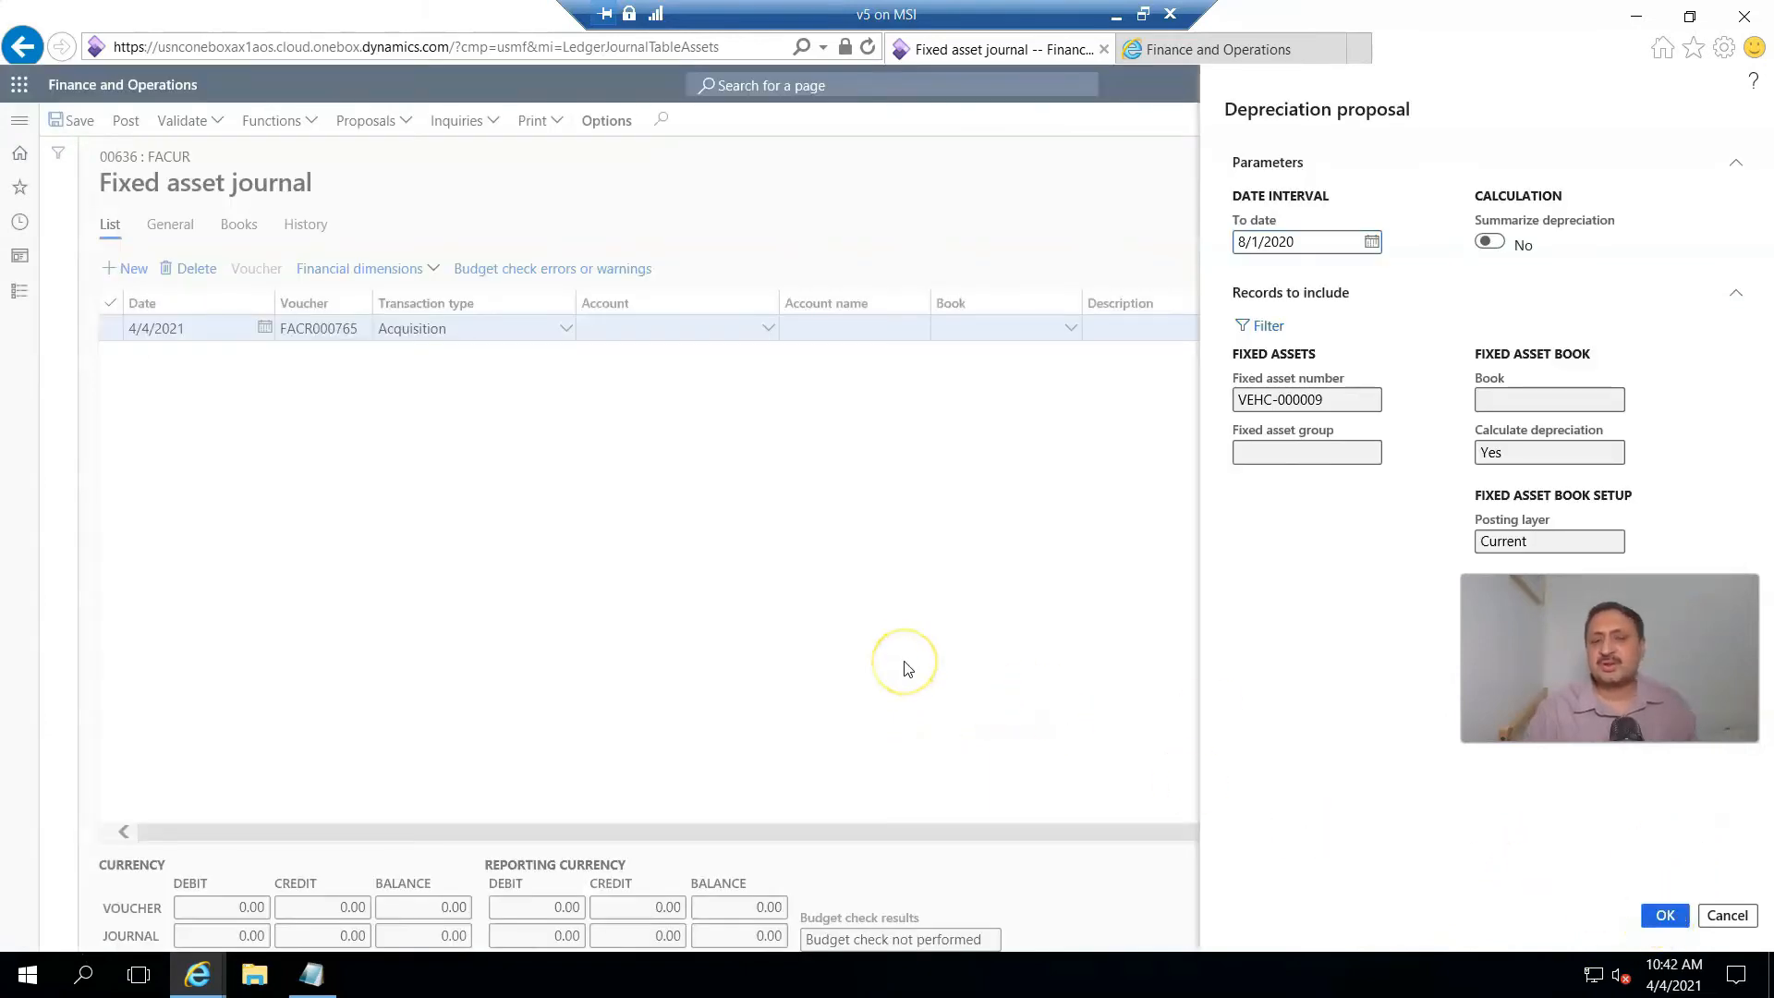
# - Run the proposal, producing a 7/31/2020 line of 1,083.33 for VEHC-000009, then request its deletion
pyautogui.click(1661, 914)
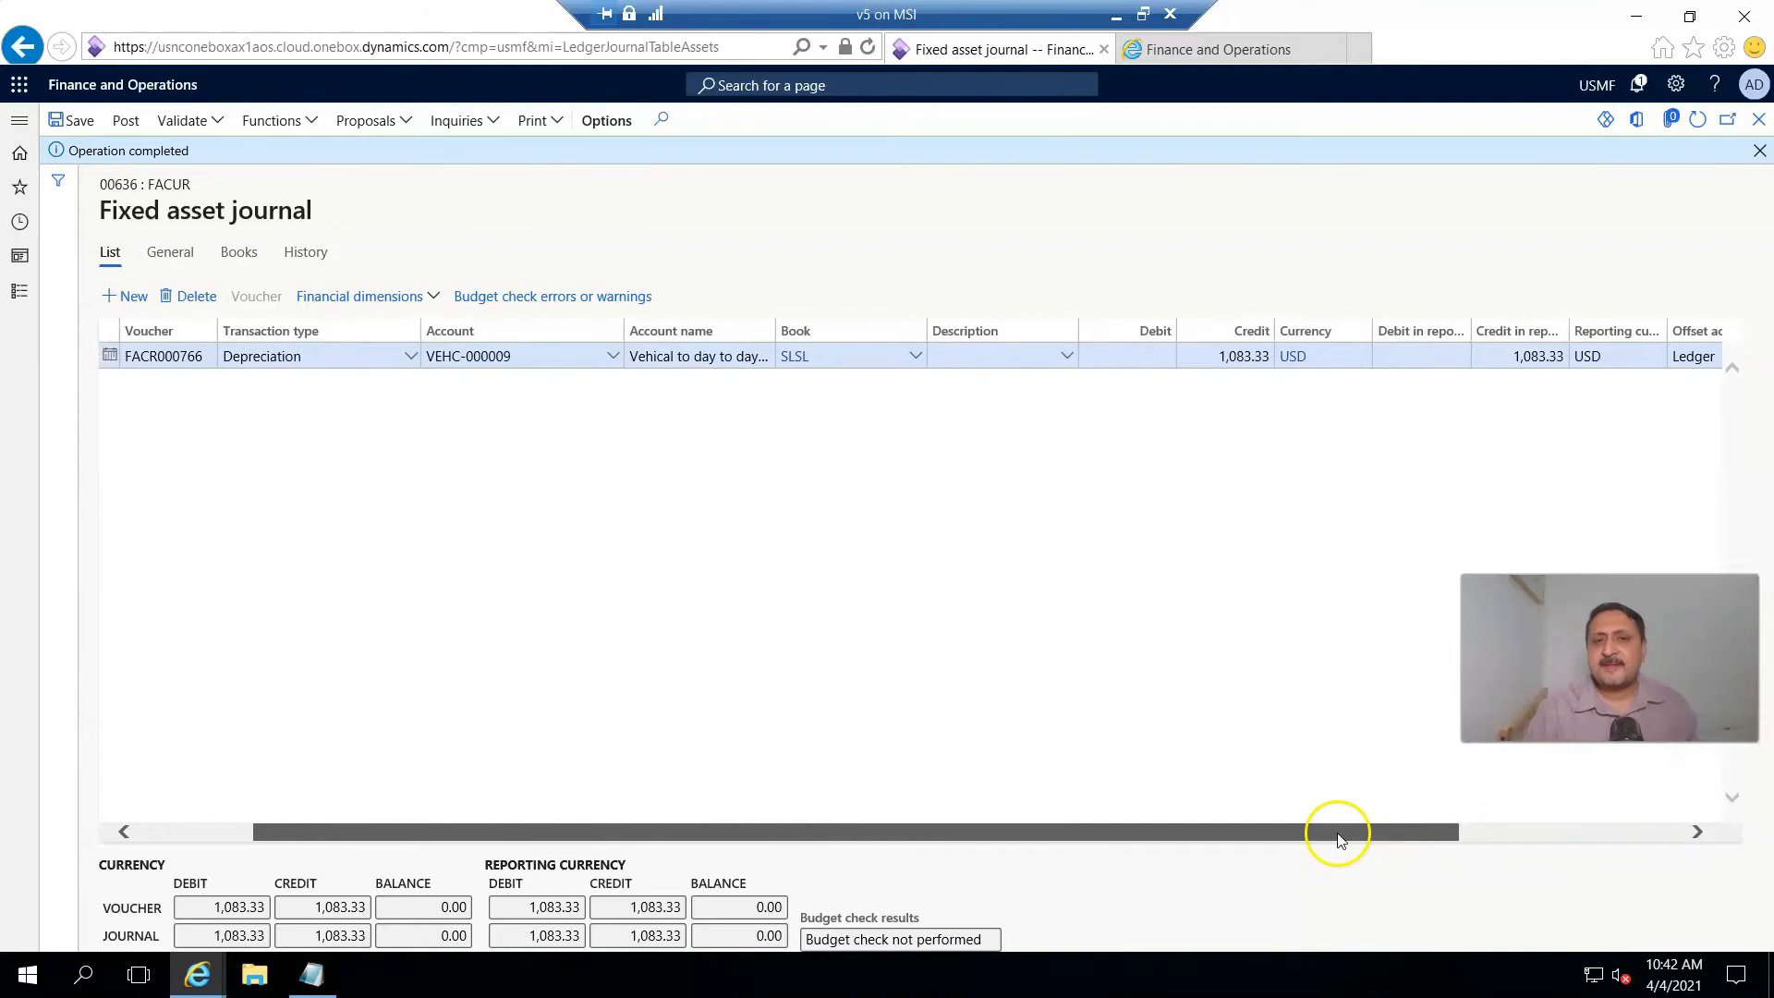
pyautogui.moveTo(1333, 832); pyautogui.dragTo(1471, 831)
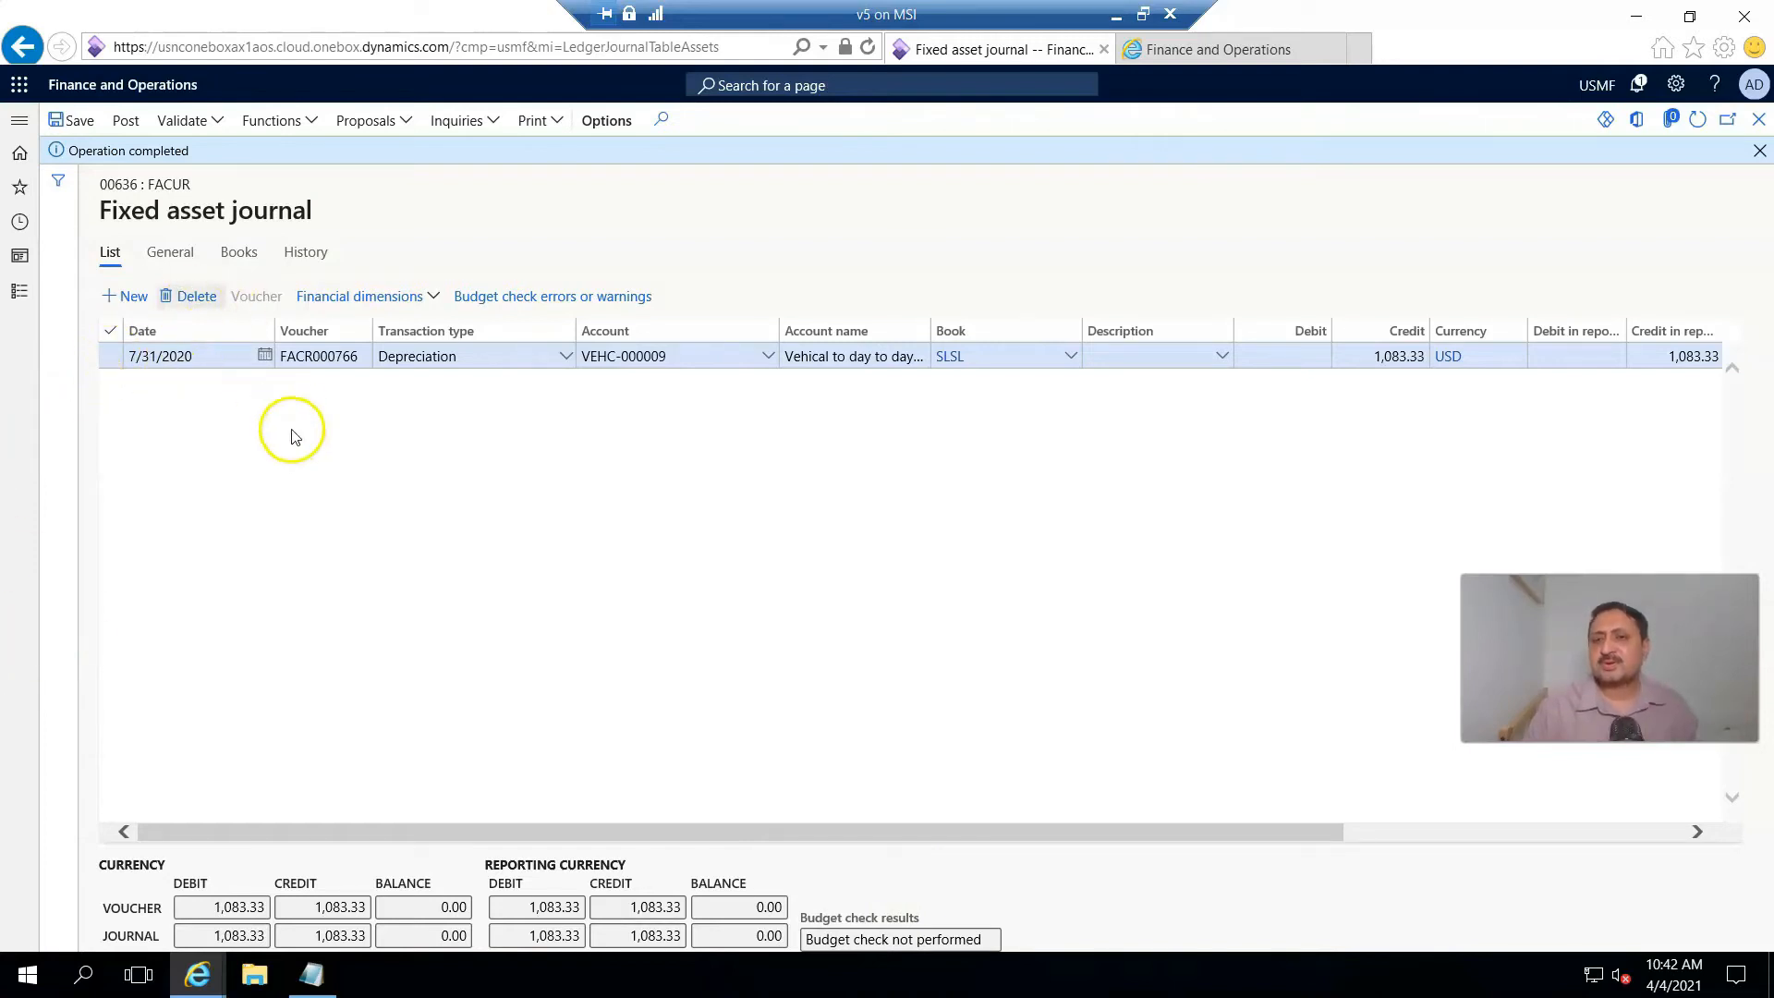
pyautogui.click(196, 295)
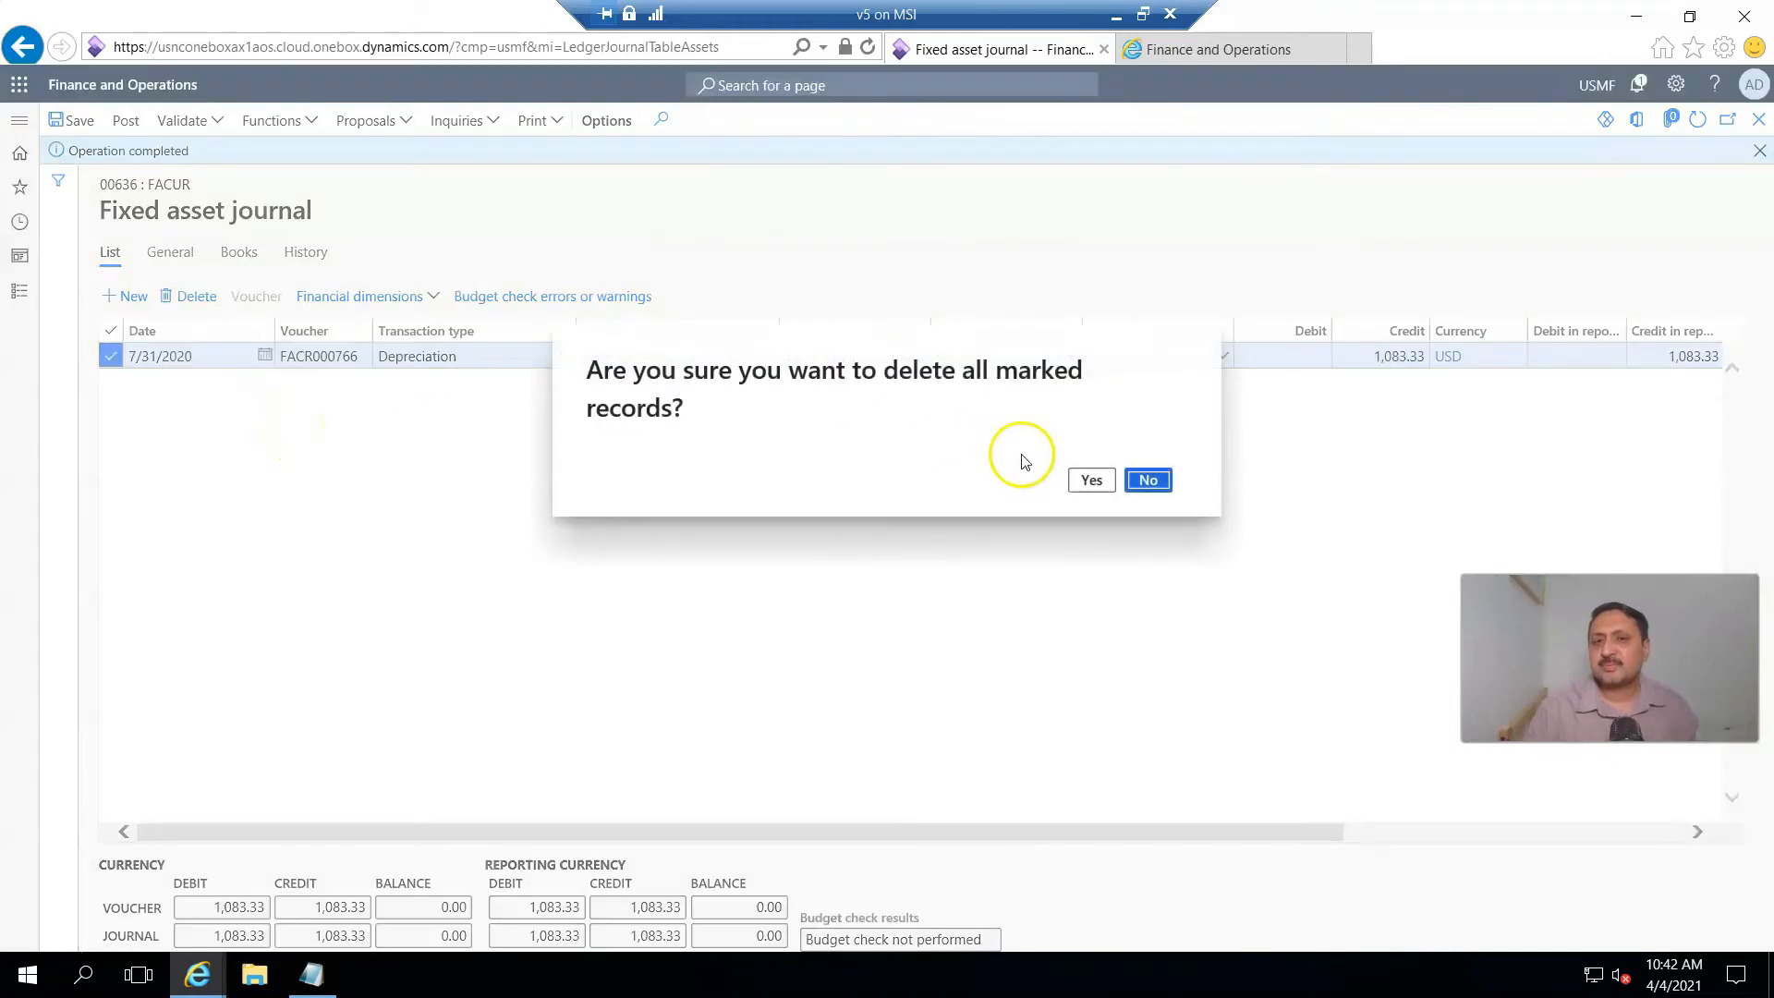
# - Confirm deleting the VEHC-000009 depreciation line, leaving the journal empty
pyautogui.click(1090, 481)
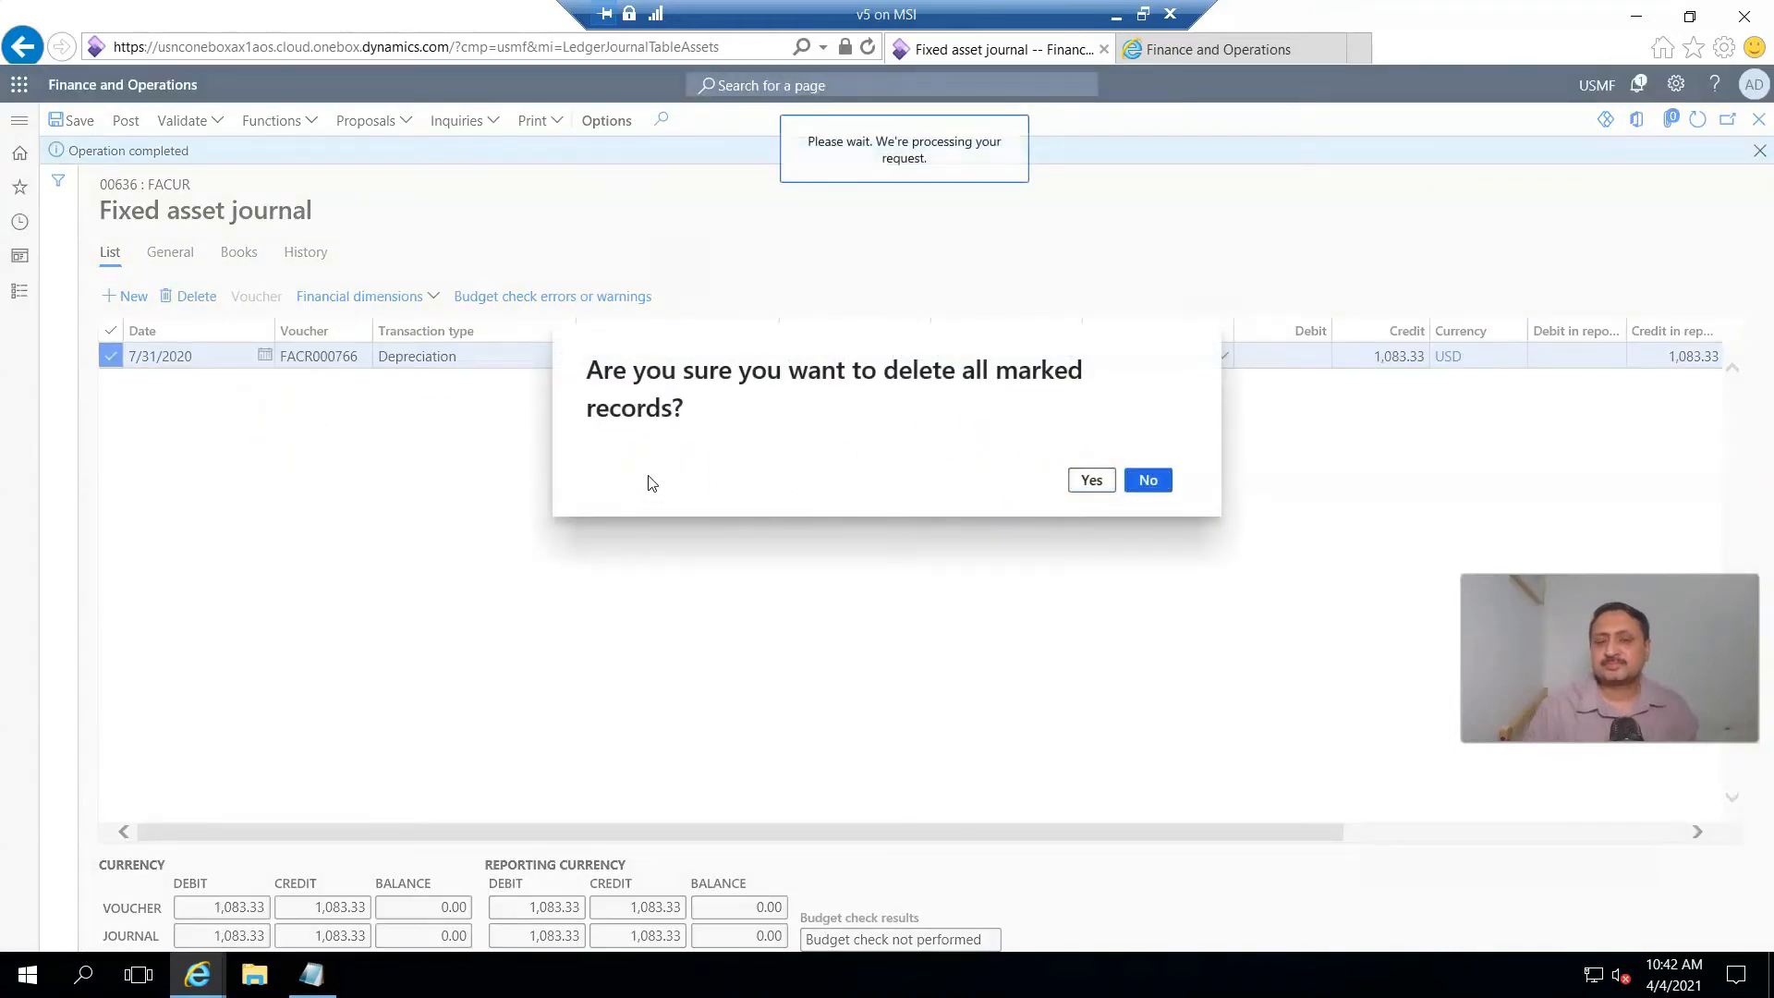
pyautogui.click(1090, 481)
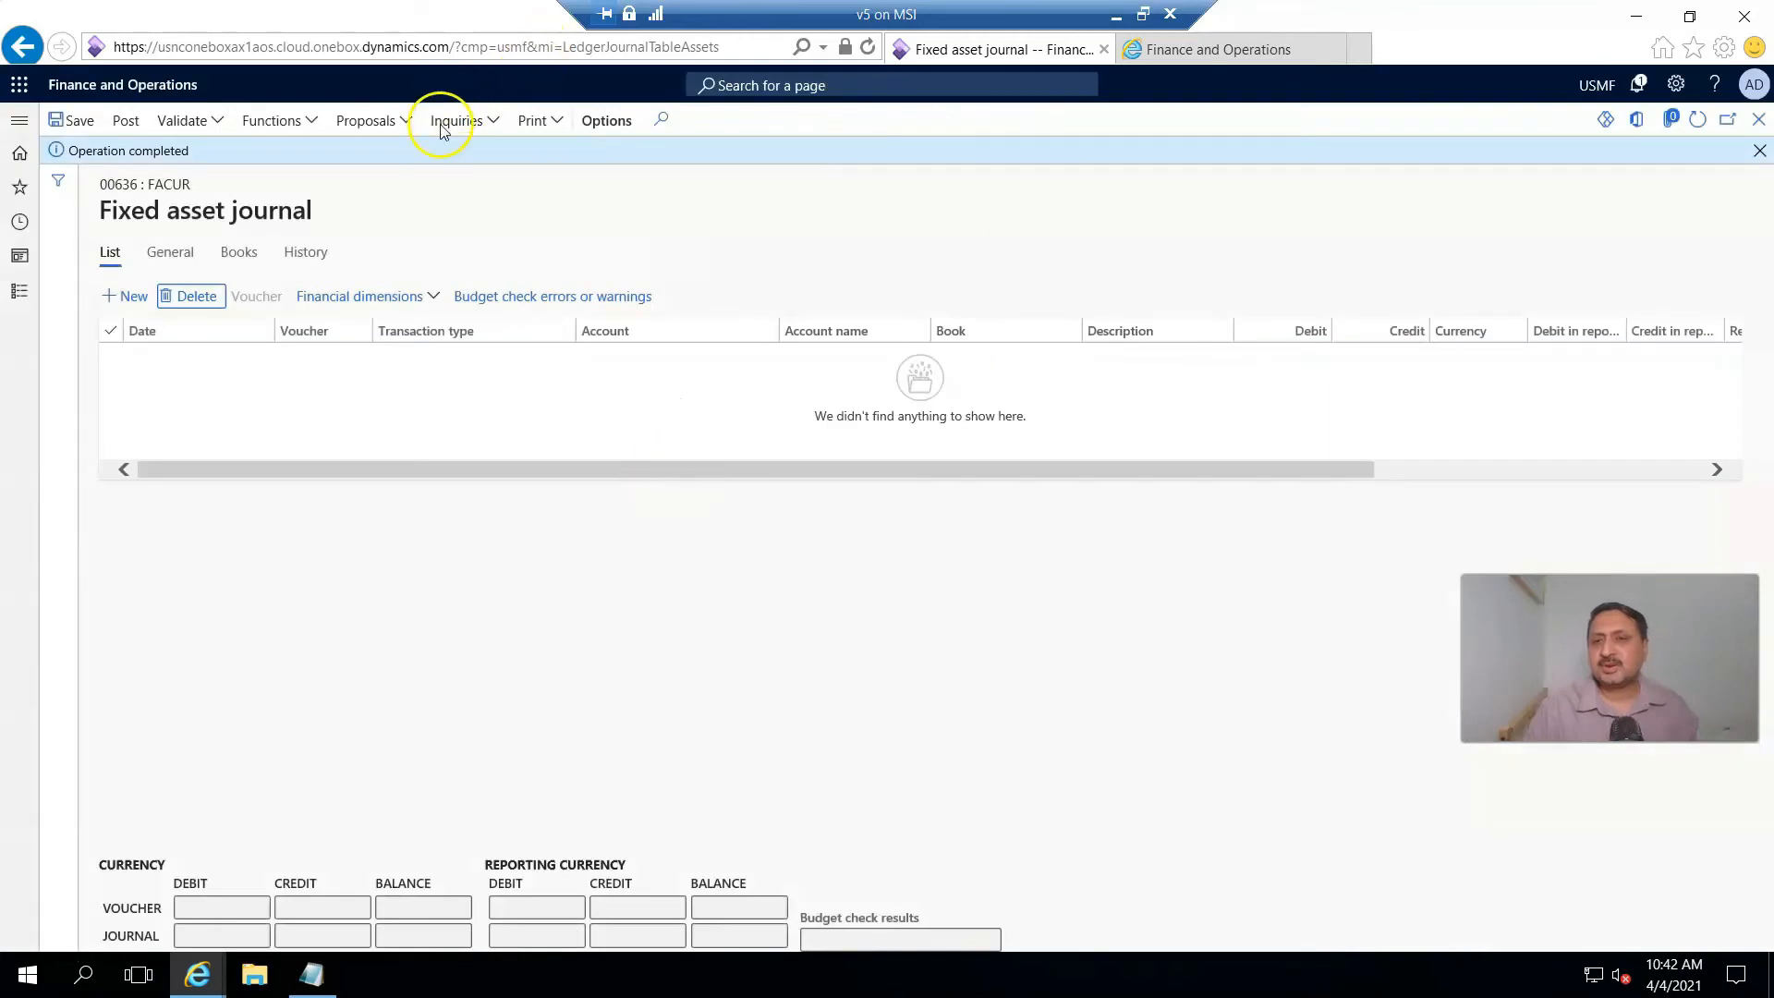
pyautogui.moveTo(364, 122)
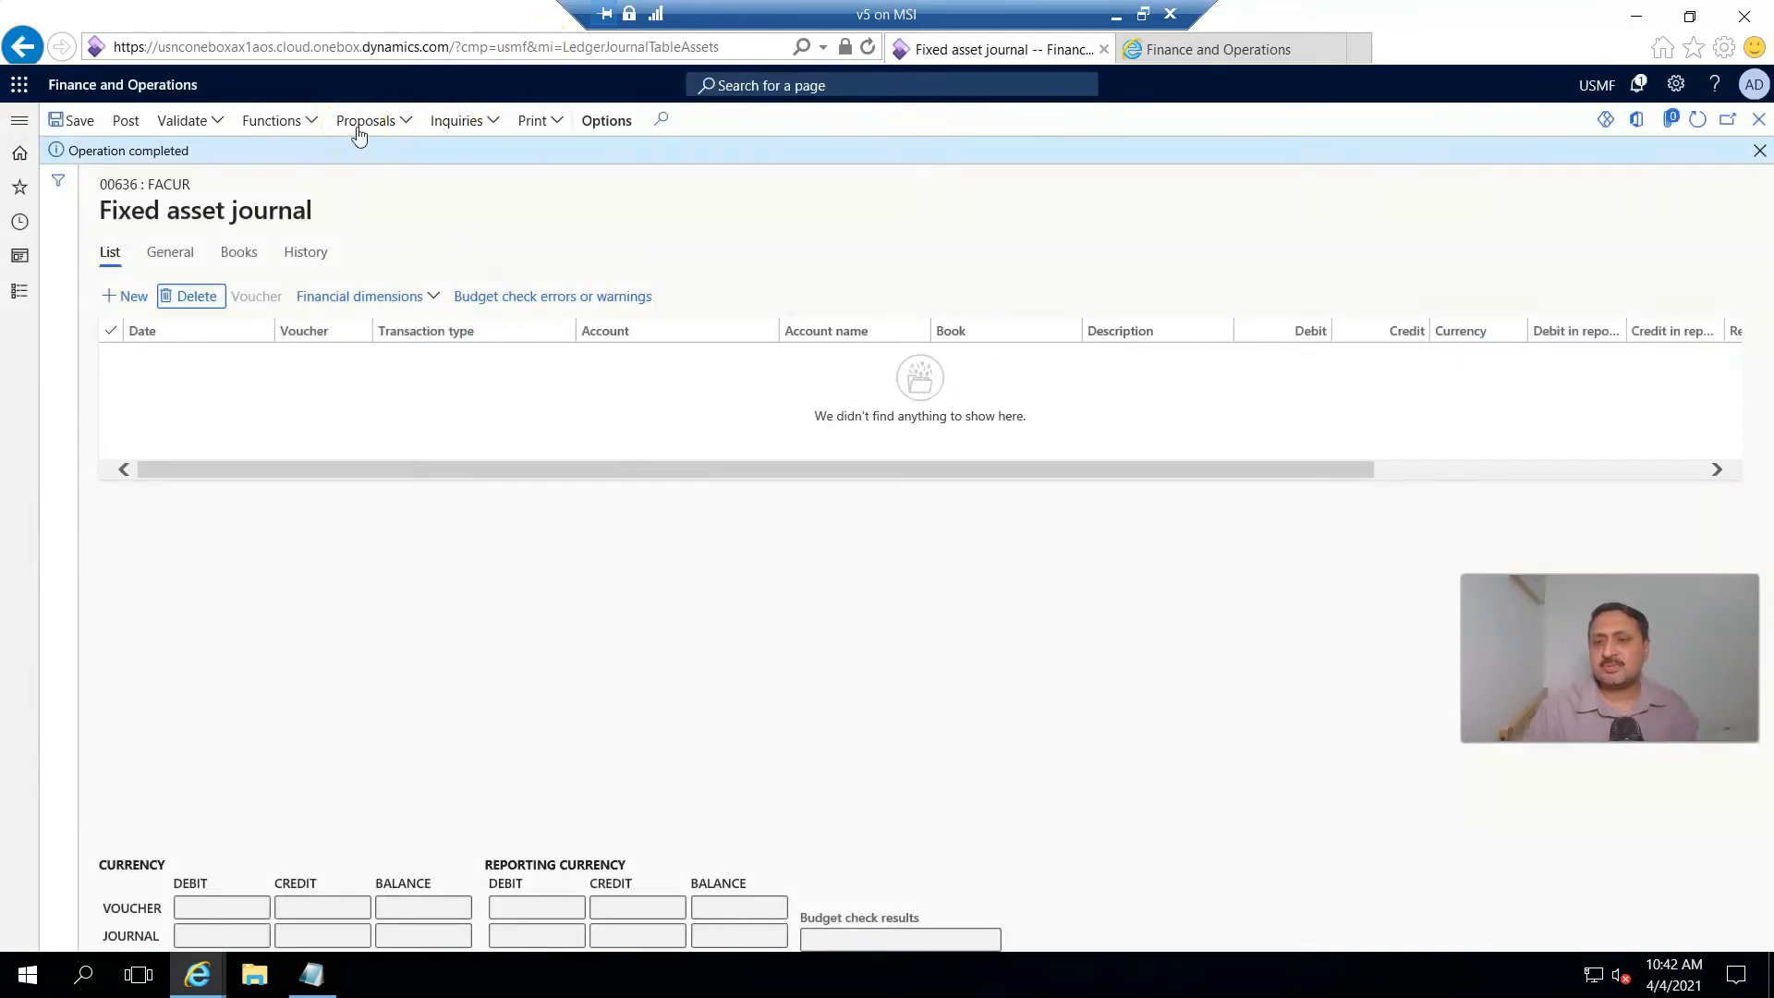
# - Rerun the depreciation proposal for VEHC-000009 with the To date changed to 3/1/2021
pyautogui.click(364, 120)
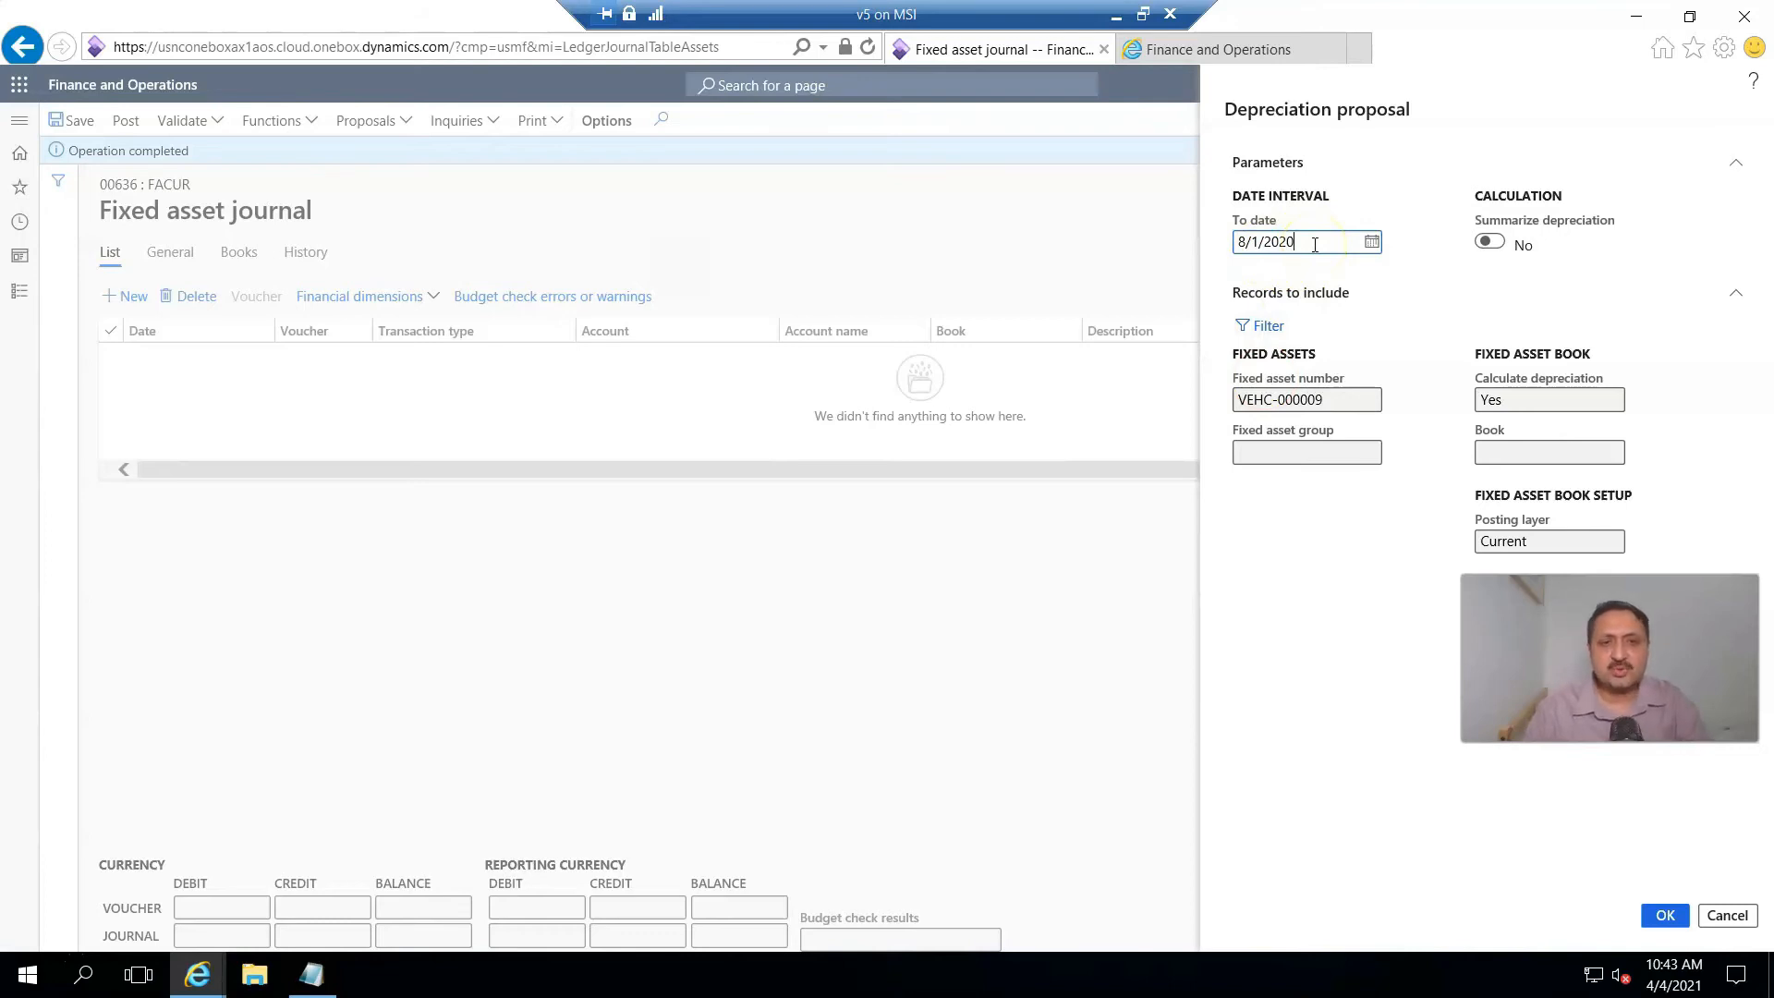
pyautogui.press('Backspace')
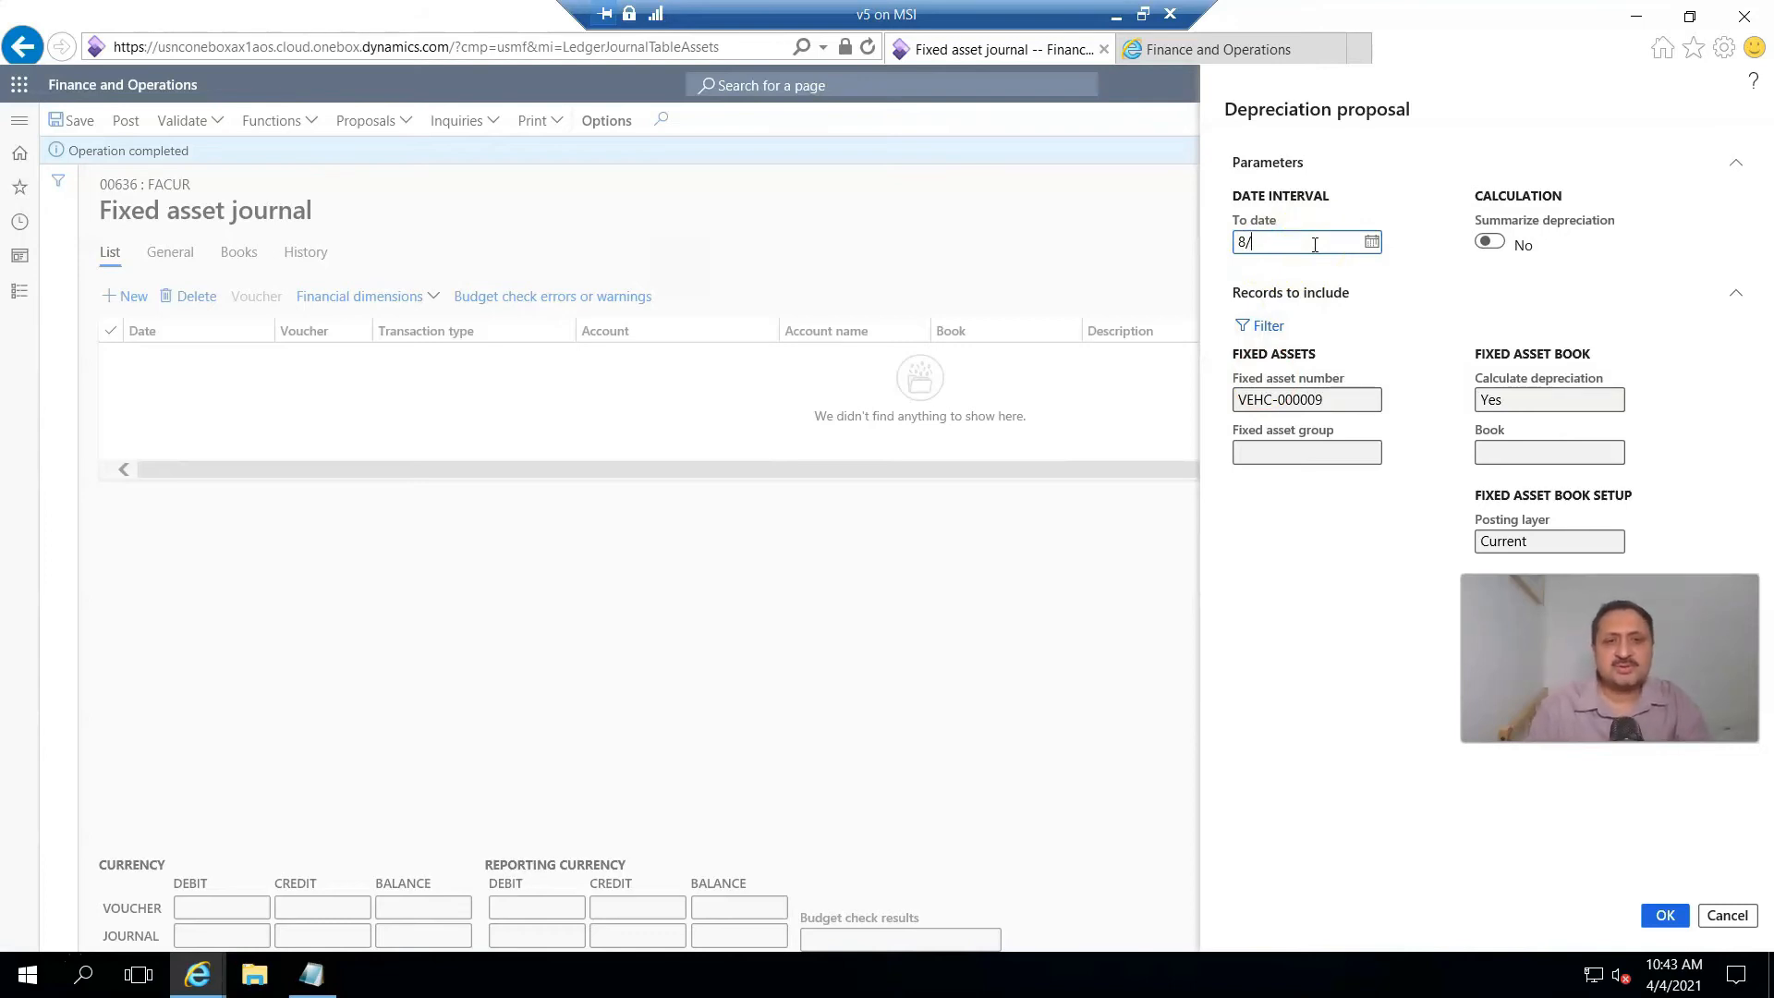
pyautogui.press('Backspace')
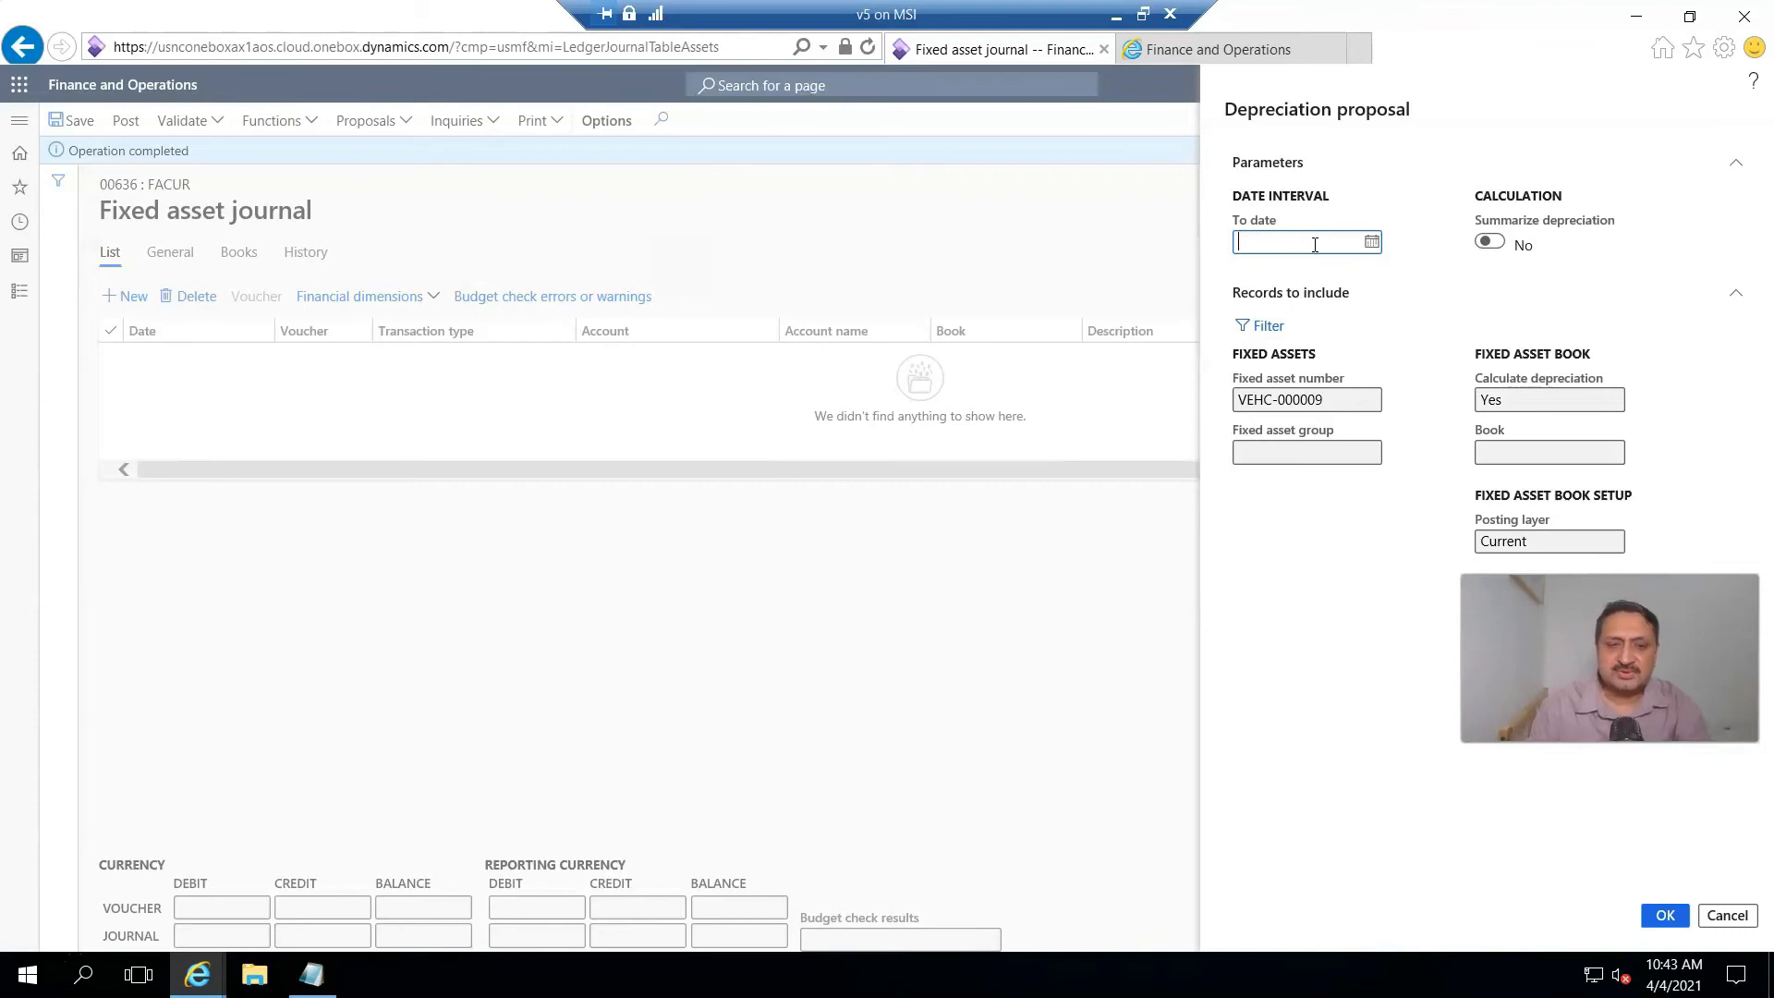
pyautogui.write('3/1/2021')
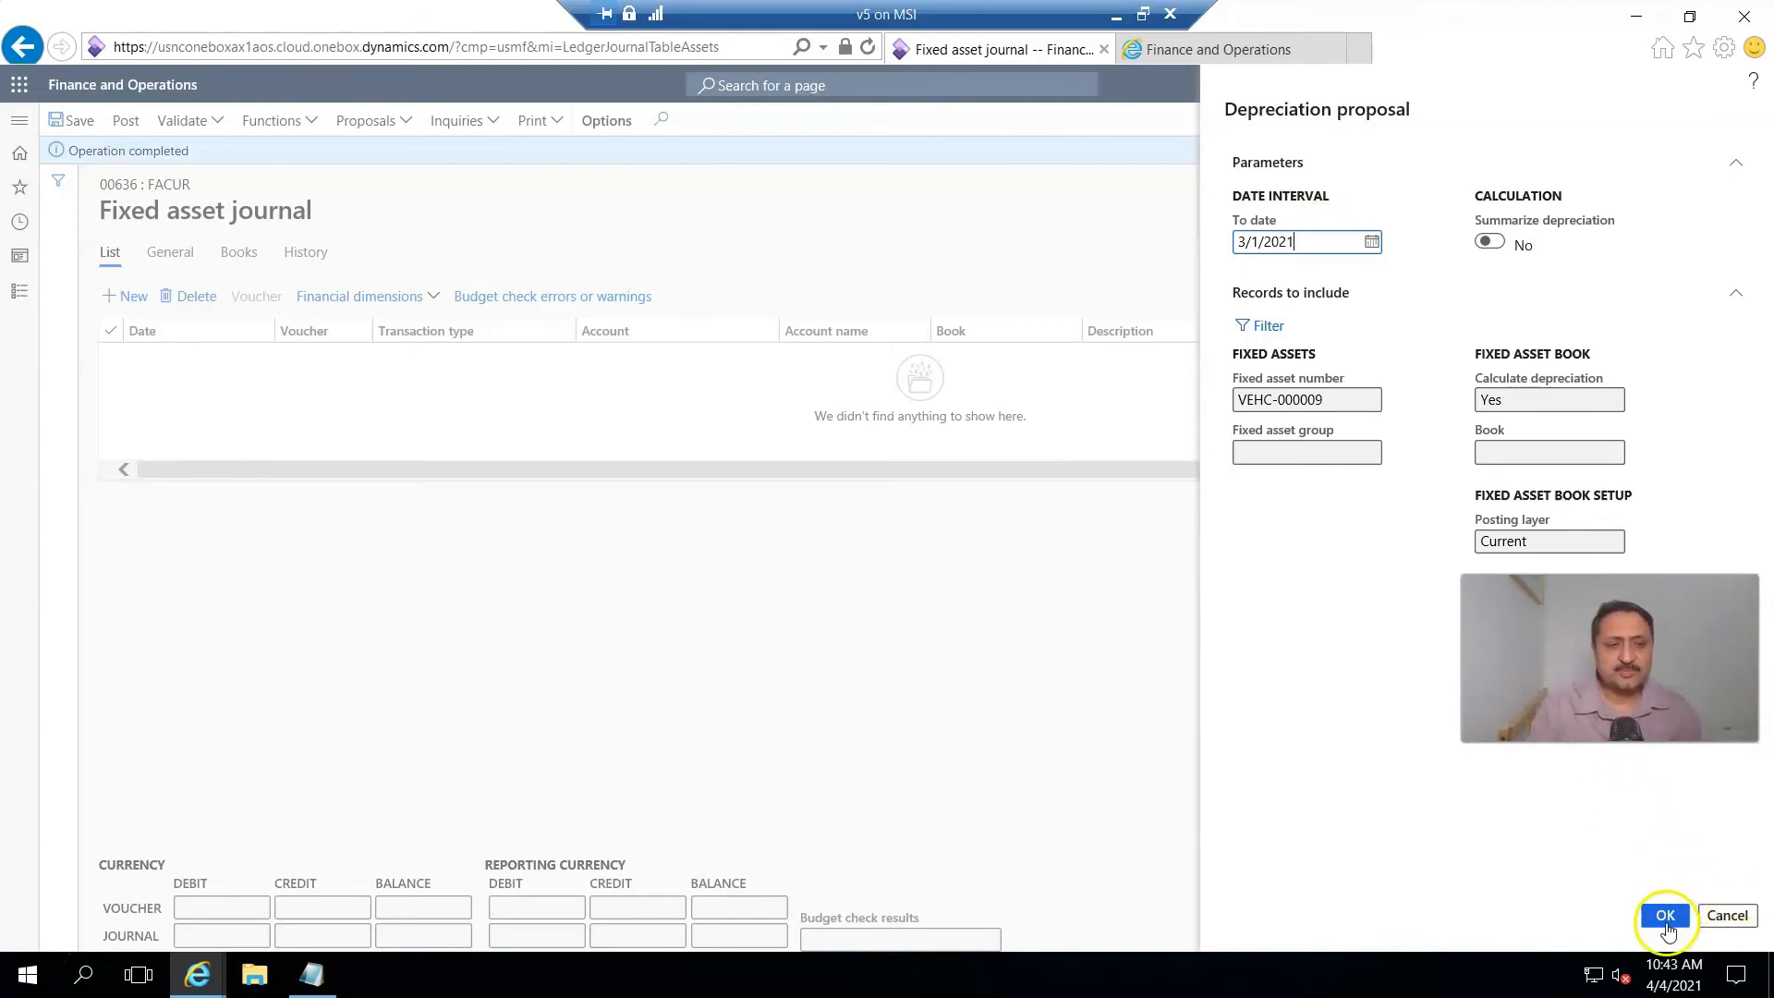
pyautogui.click(1663, 915)
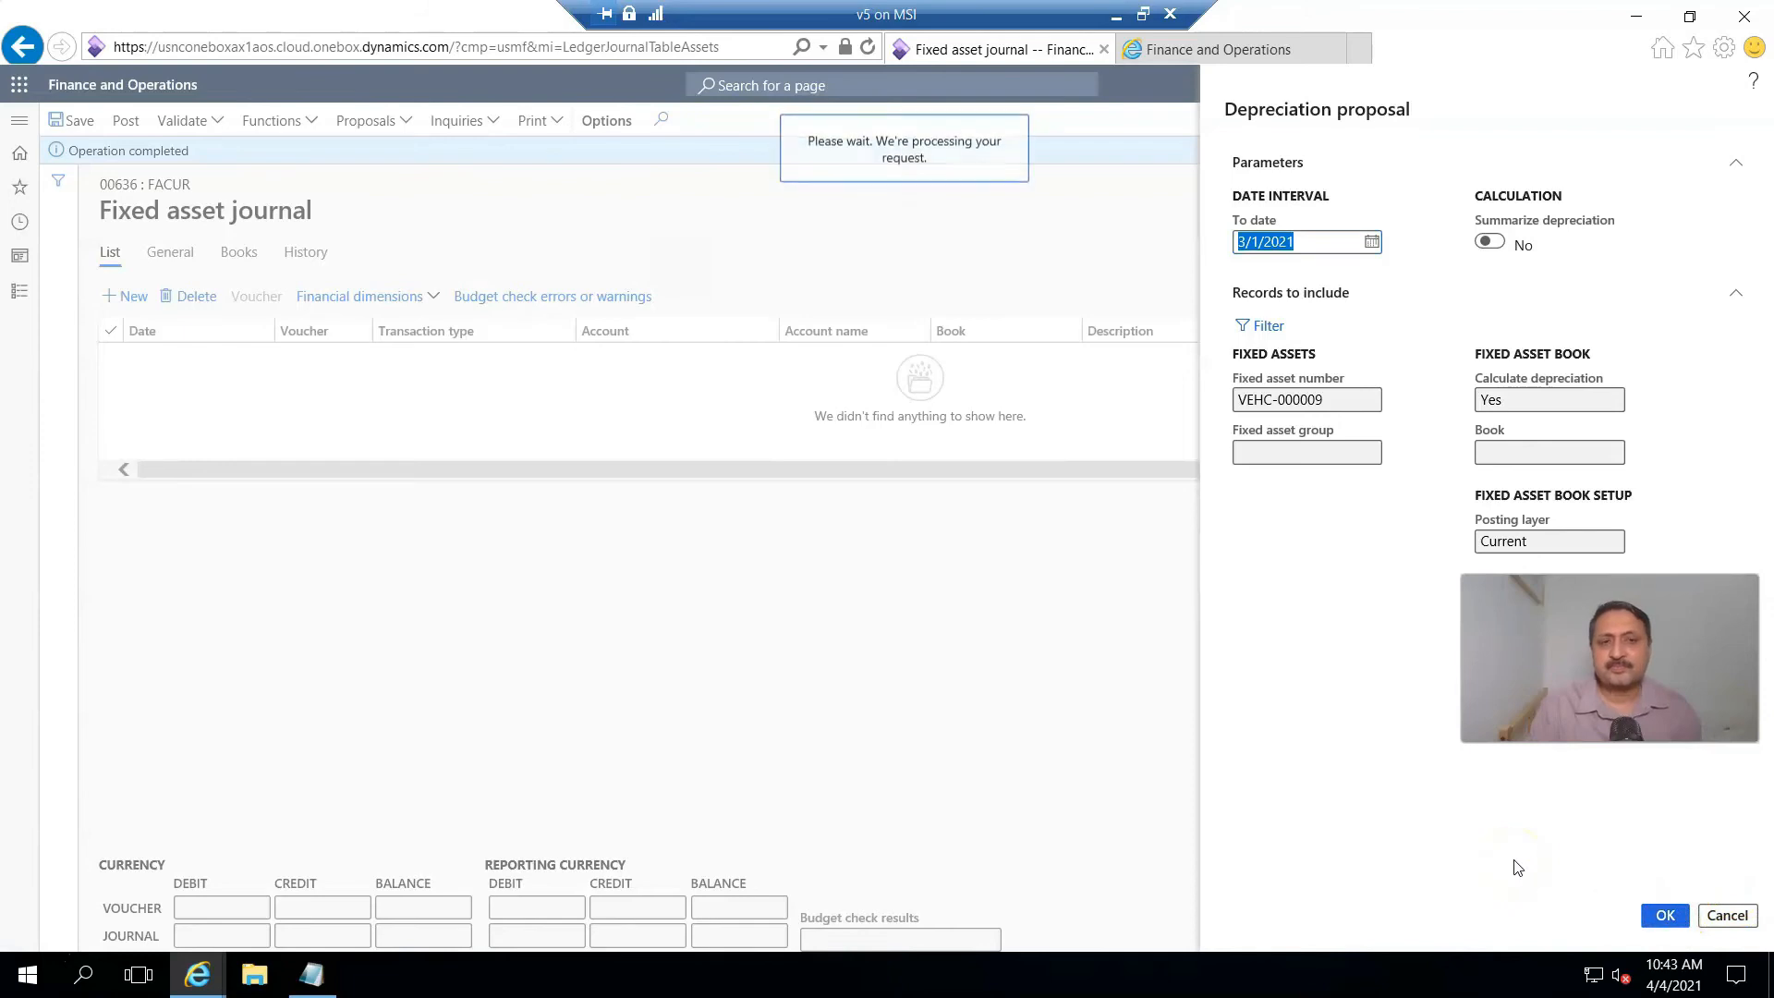
# - Review the eight monthly SLSL lines for VEHC-000009 totalling 8,666.64 in the journal
pyautogui.click(1661, 914)
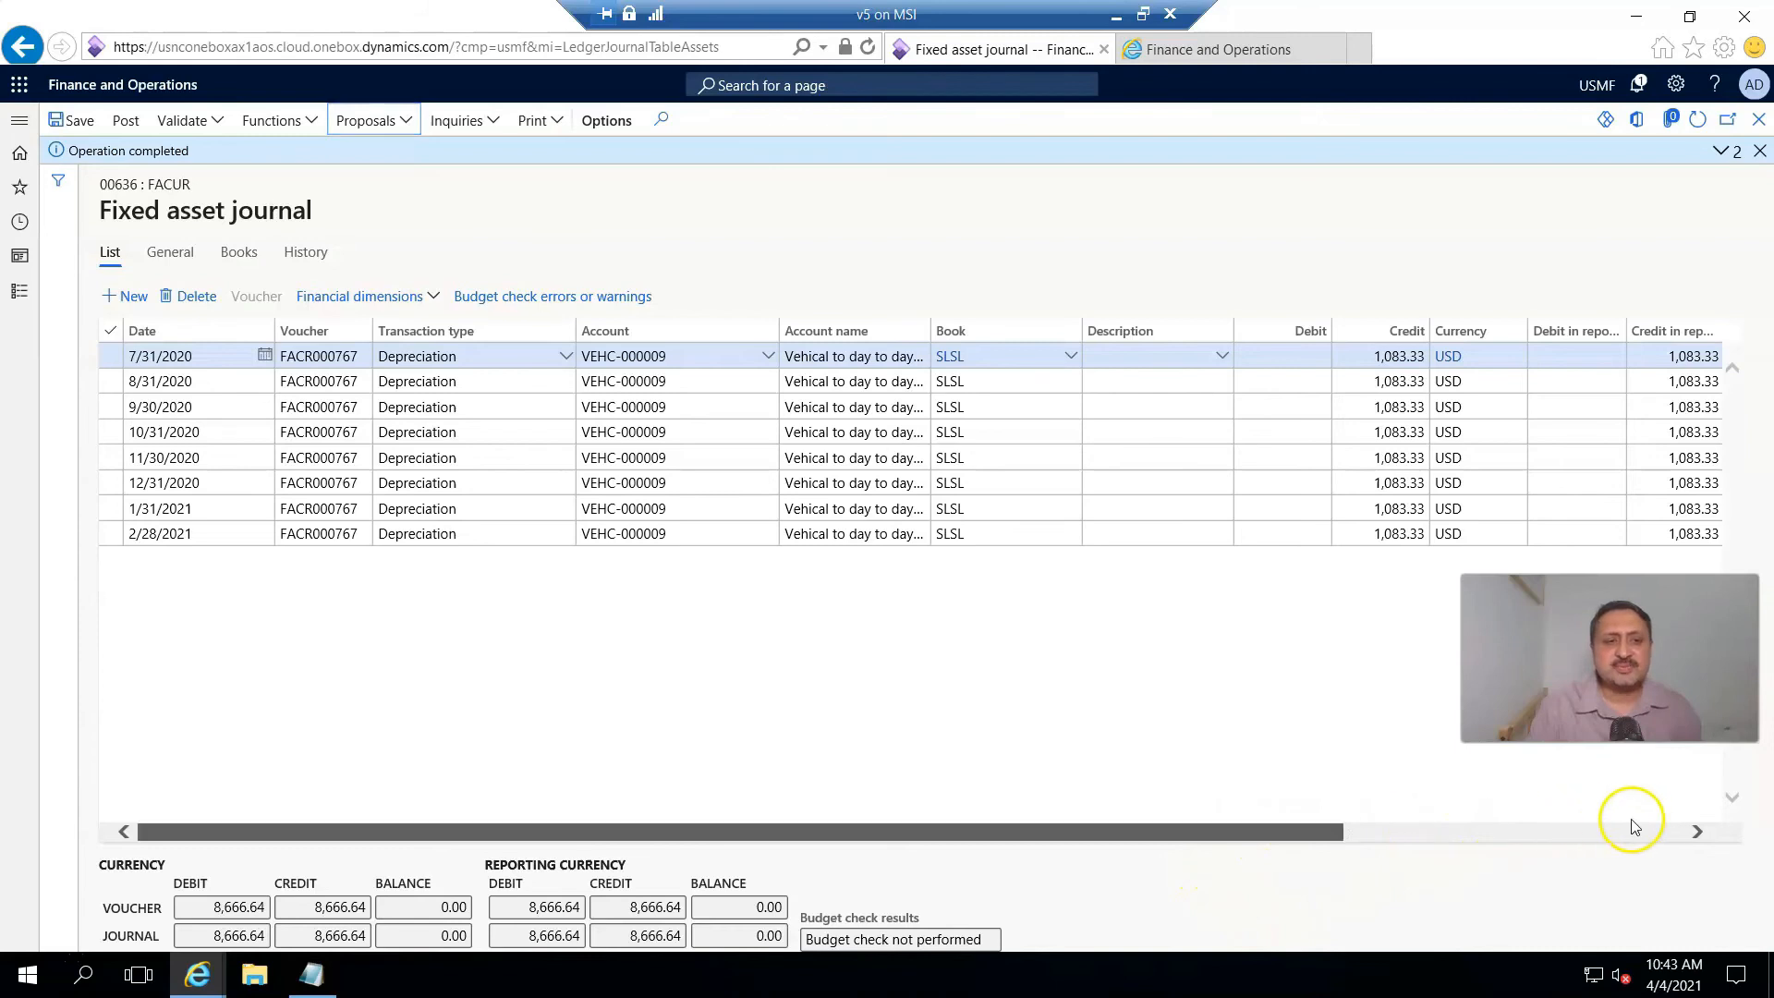
pyautogui.hscroll(3)
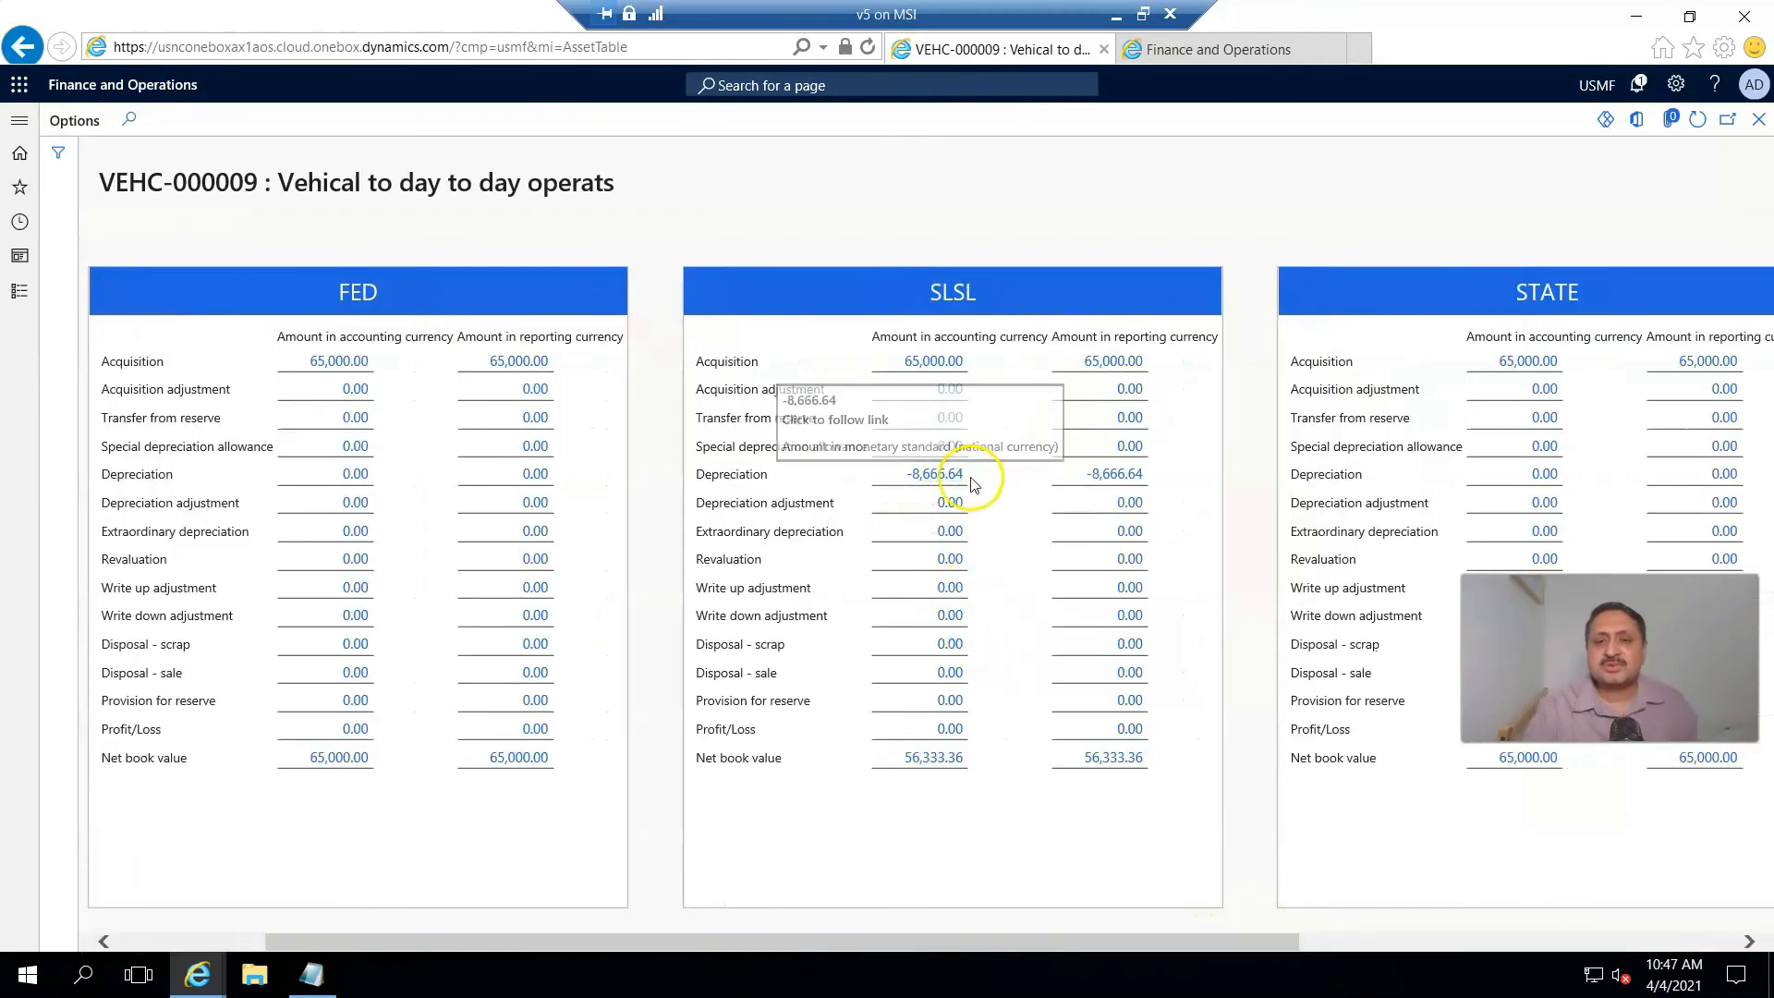
pyautogui.moveTo(805, 495)
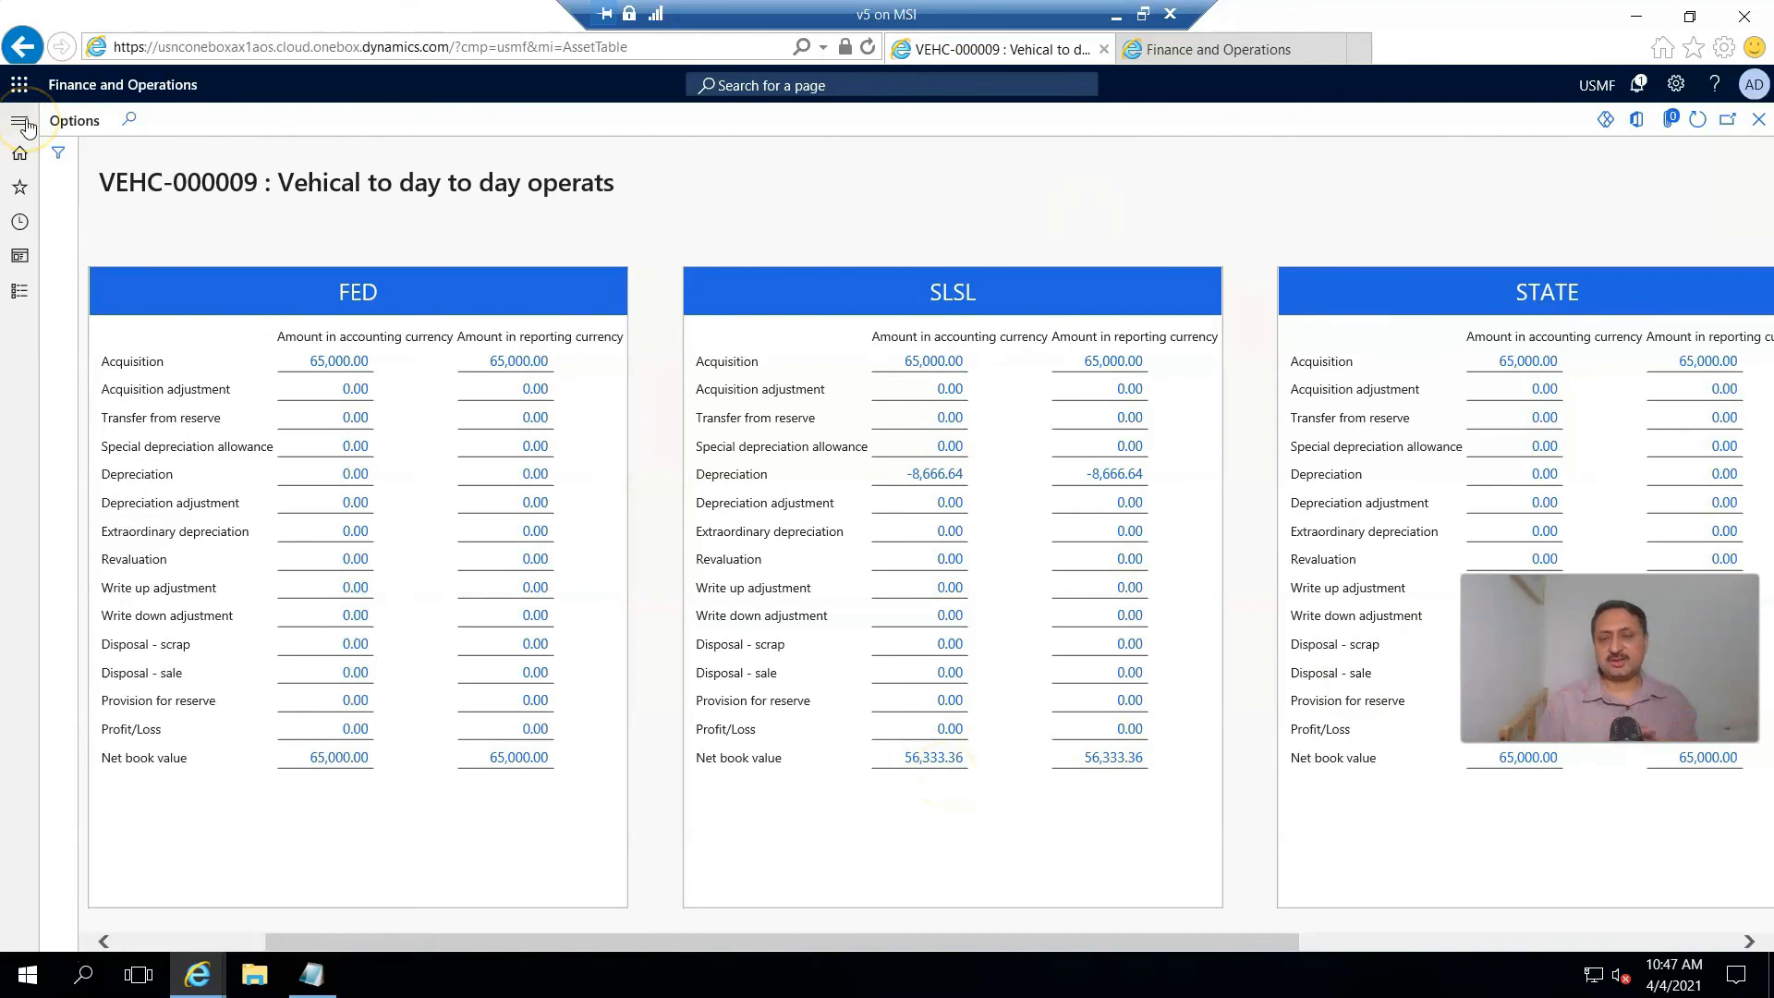
pyautogui.moveTo(20, 122)
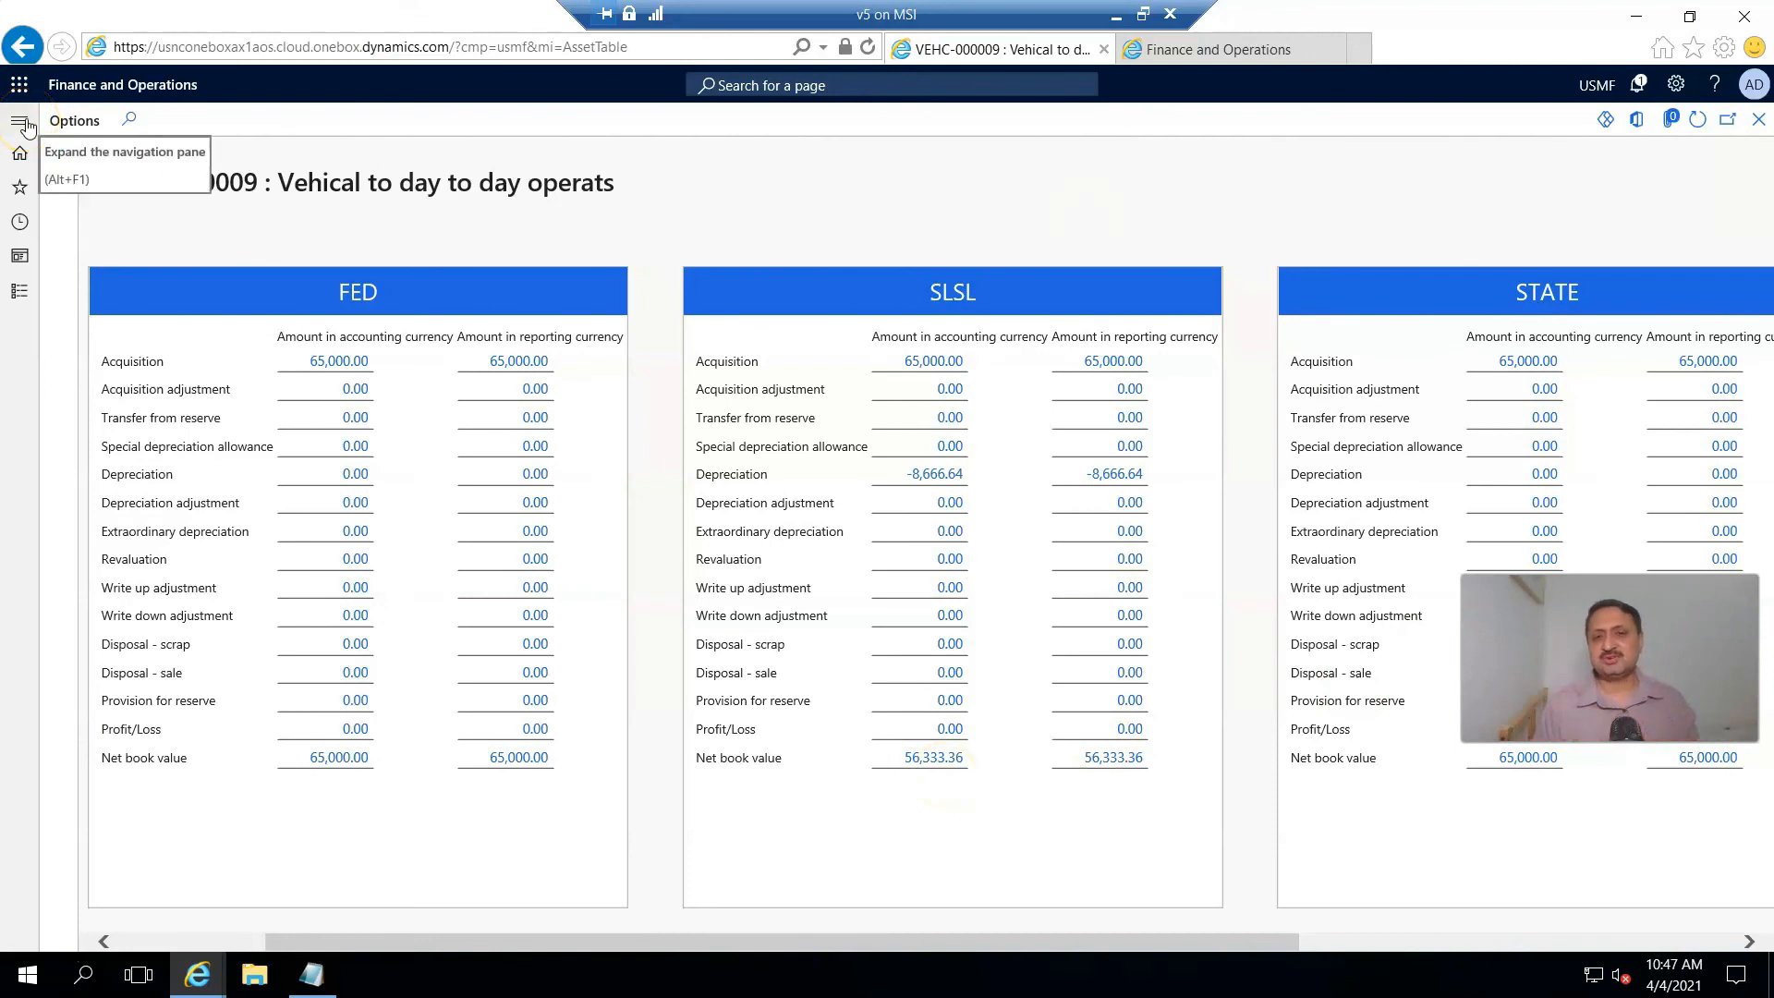